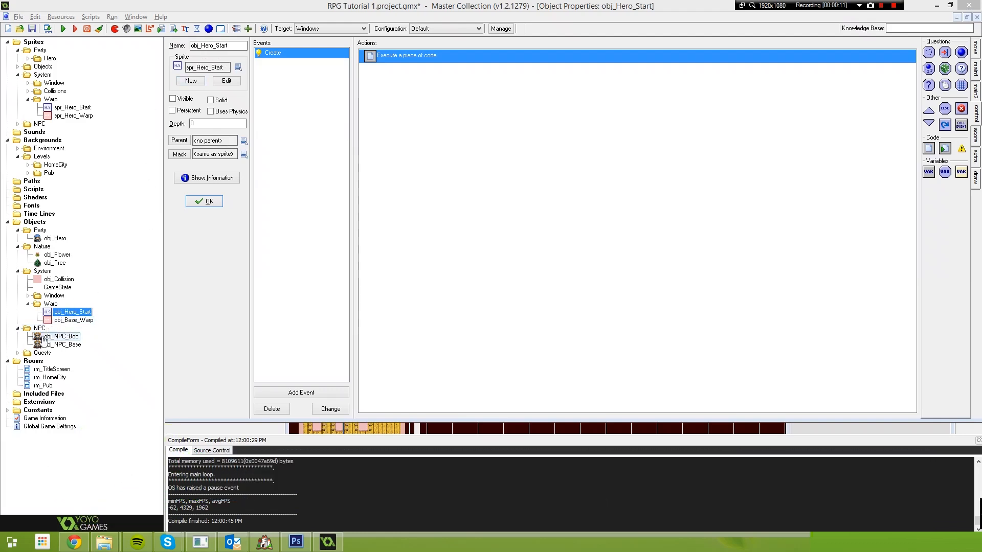
Open rm_Pub and rm_HomeCity, and rename obj_Hero_Start to obj_Hero_Reposition.
double_click(45, 385)
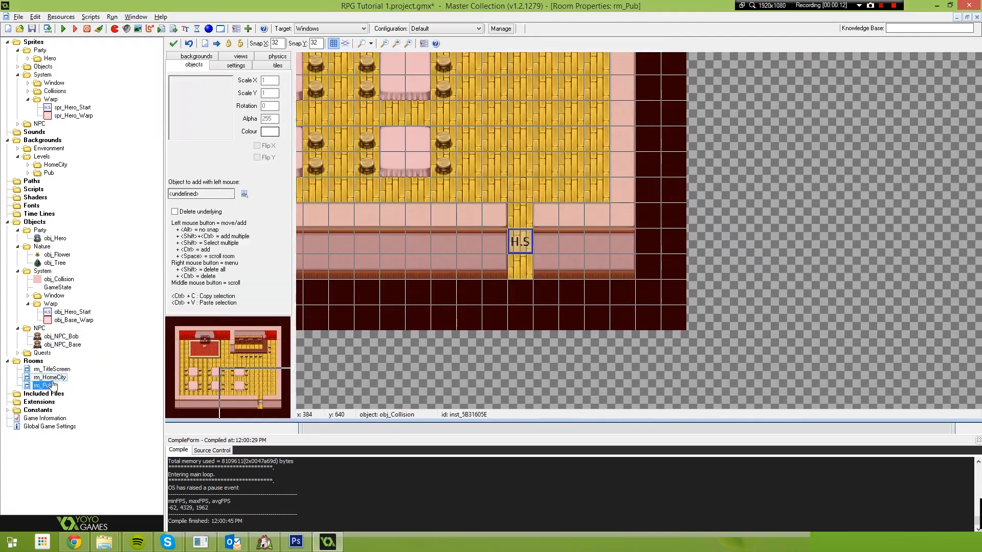
double_click(50, 376)
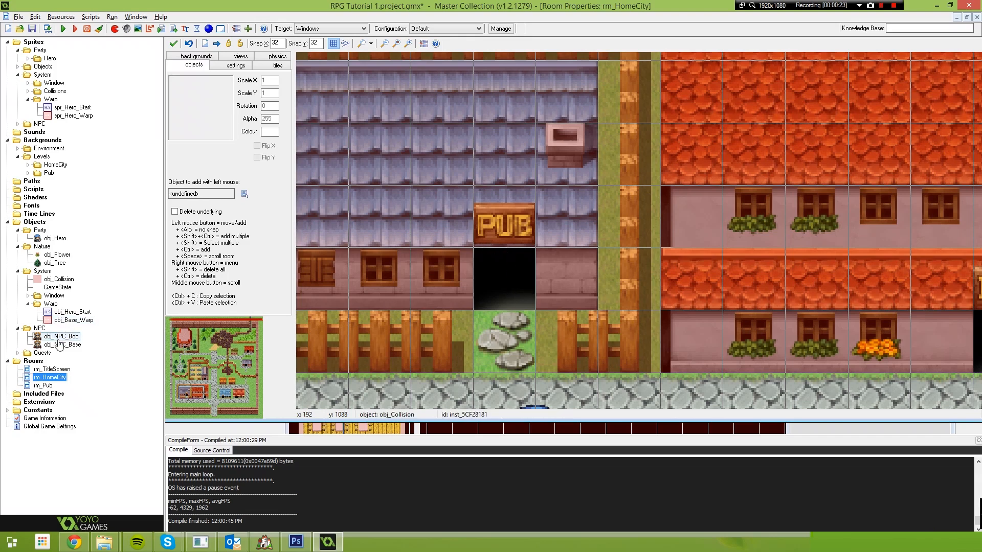
double_click(73, 312)
type("Reposition")
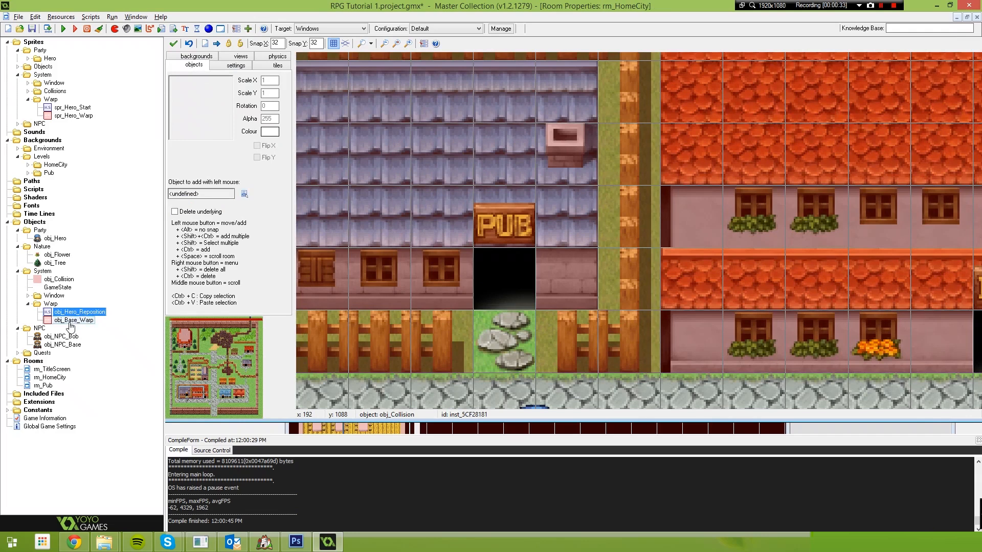
Rename obj_Base_Warp to obj_Warp and declare dest_room, dest_x and dest_y in its Create code.
double_click(73, 320)
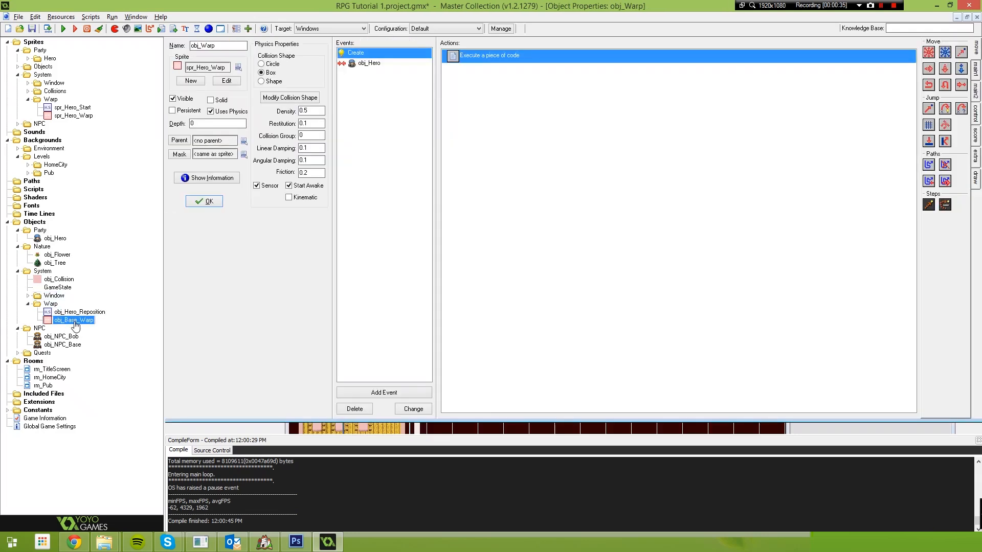
double_click(488, 55)
type("var")
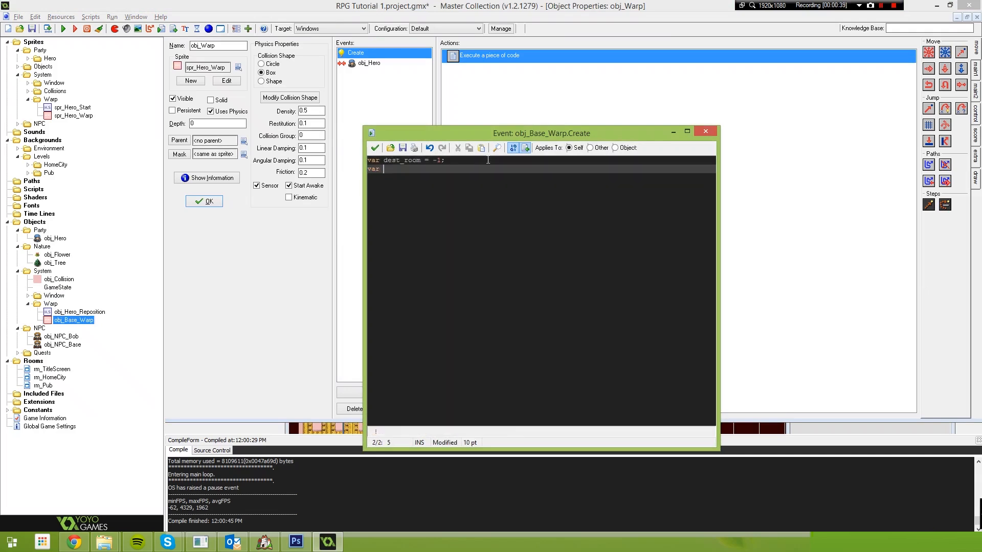
type("dest_x")
type("var dest_y")
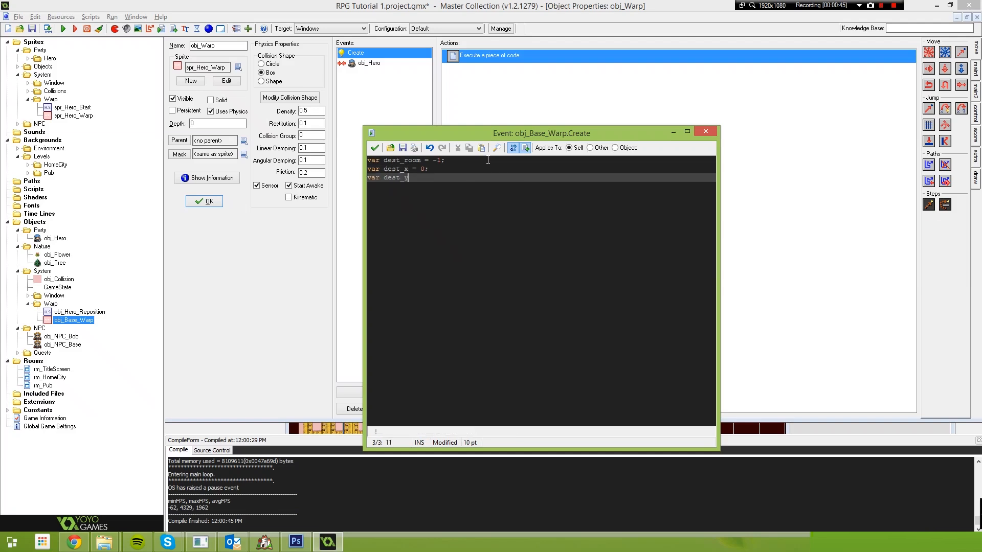
type("= 0;")
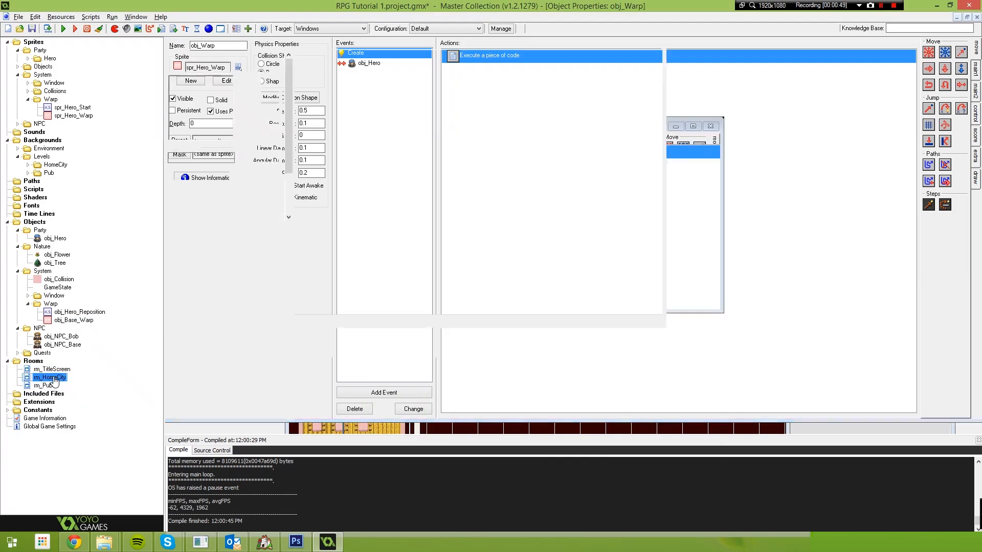
Place an obj_Warp instance in rm_HomeCity's pub doorway and bring up its Creation Code option.
double_click(51, 376)
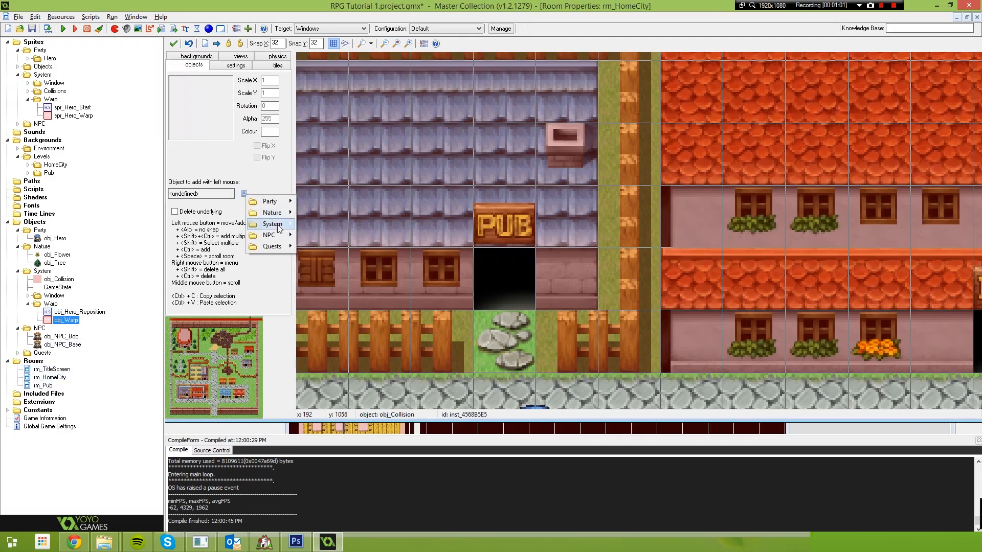
mouse_move(271, 224)
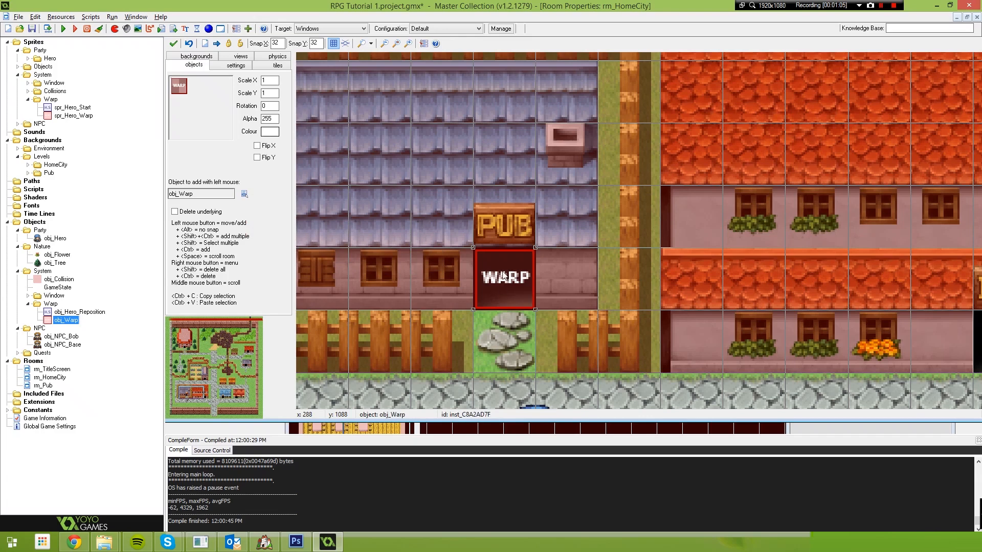
right_click(501, 278)
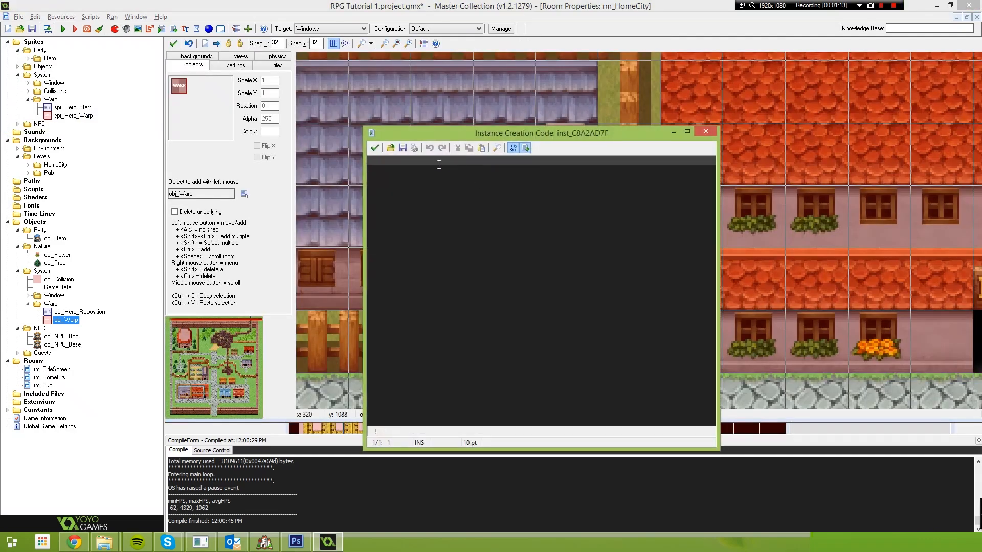
mouse_move(477, 199)
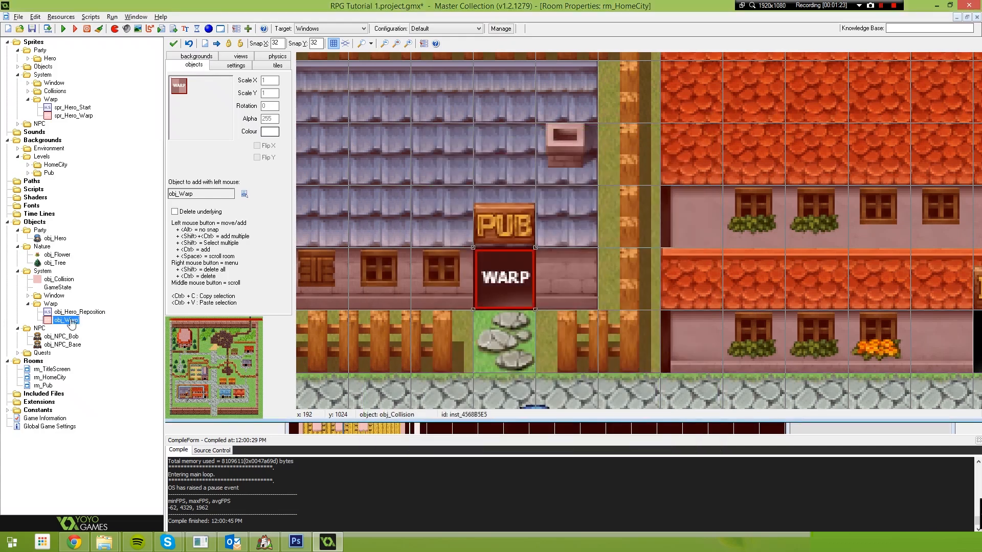
double_click(66, 320)
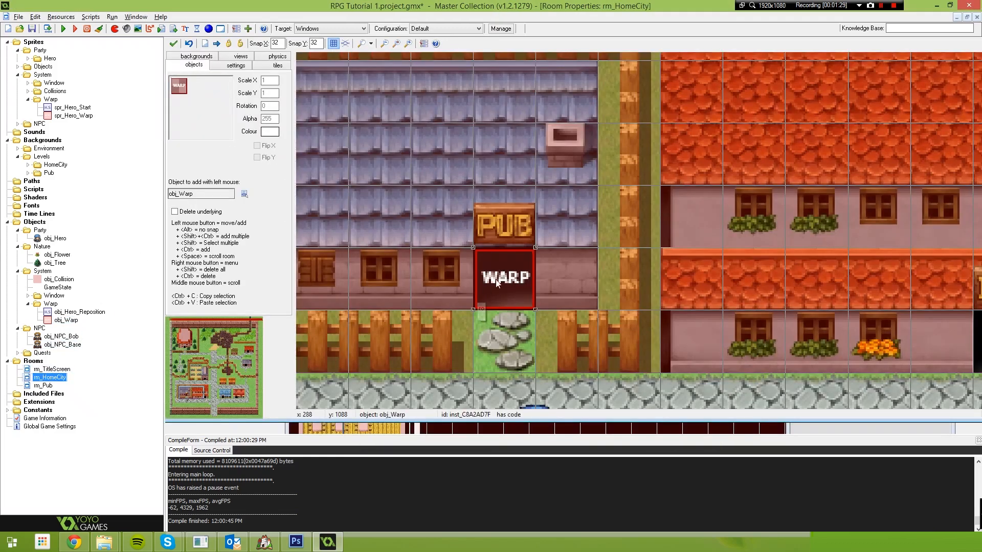
Set the pub-door warp's creation code dest_room to rm_Pub.
right_click(496, 283)
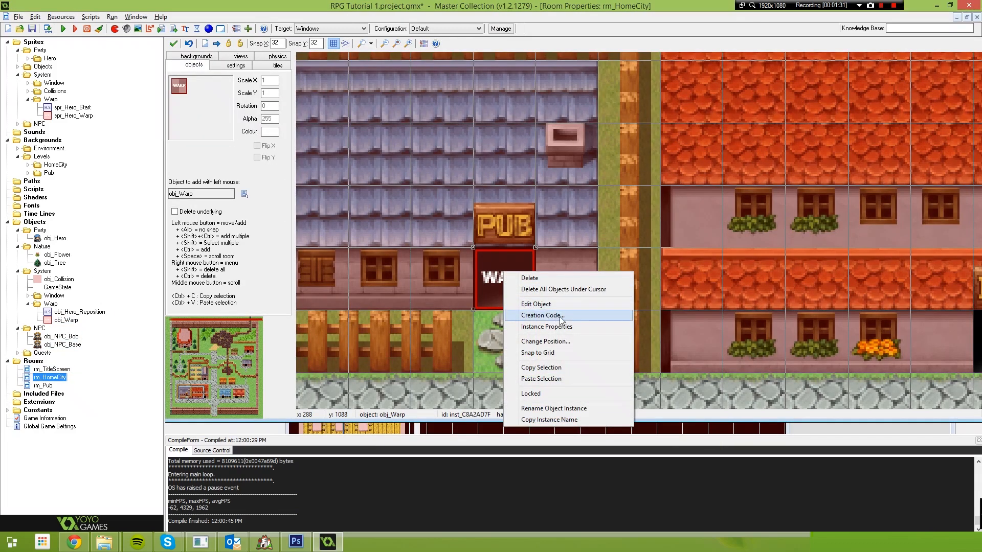
left_click(540, 315)
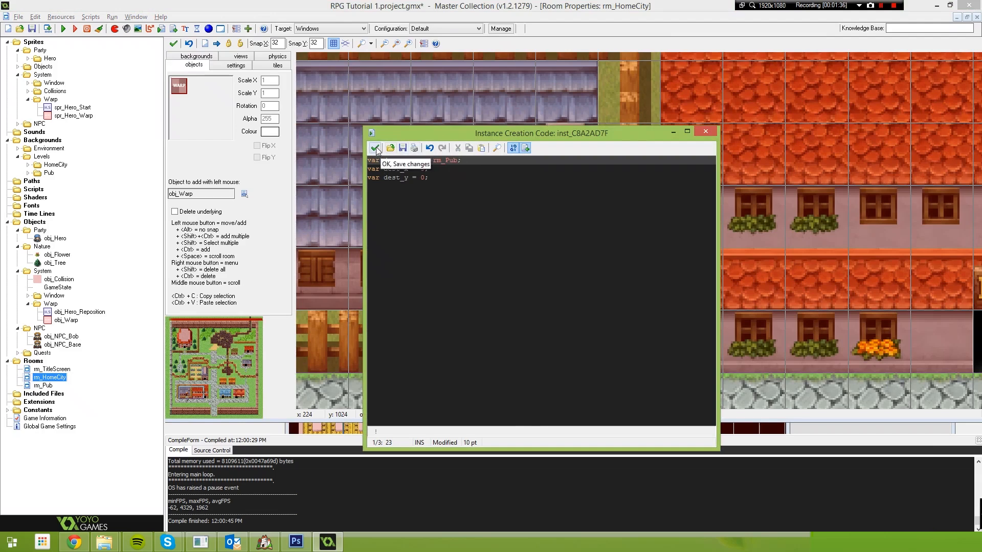
left_click(377, 149)
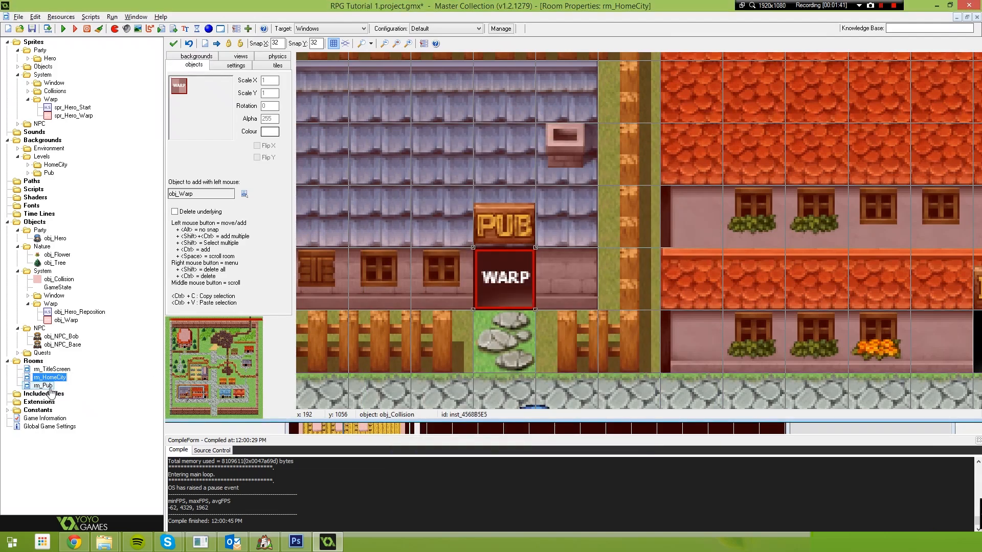
Check rm_Pub's door position and set the warp's dest_x 640 and dest_y 576.
double_click(47, 385)
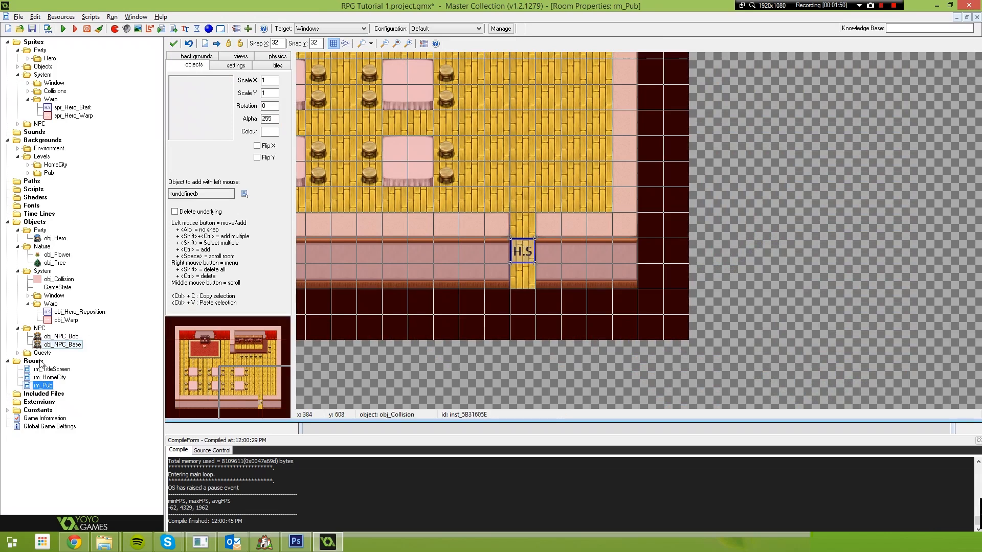
double_click(50, 376)
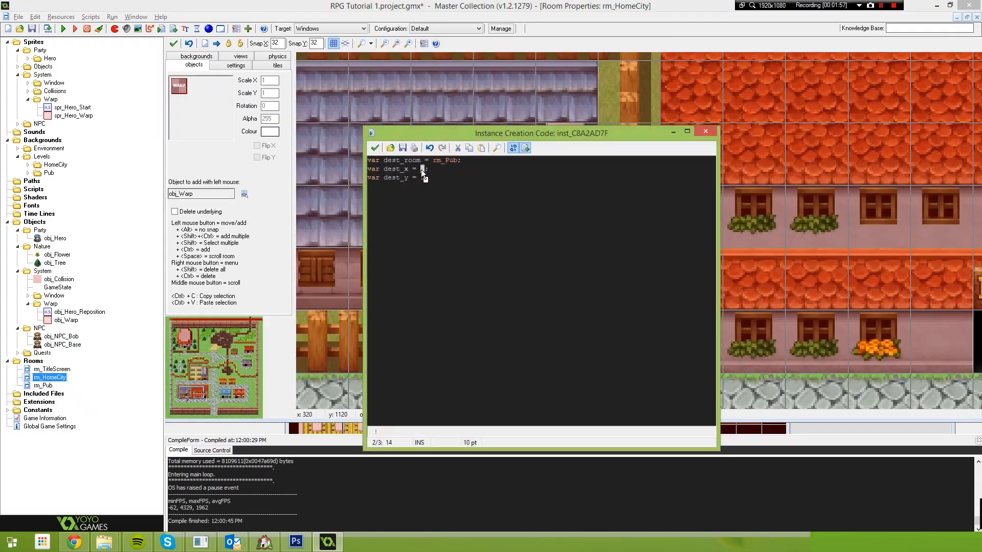
type("640")
left_click(541, 177)
type("576")
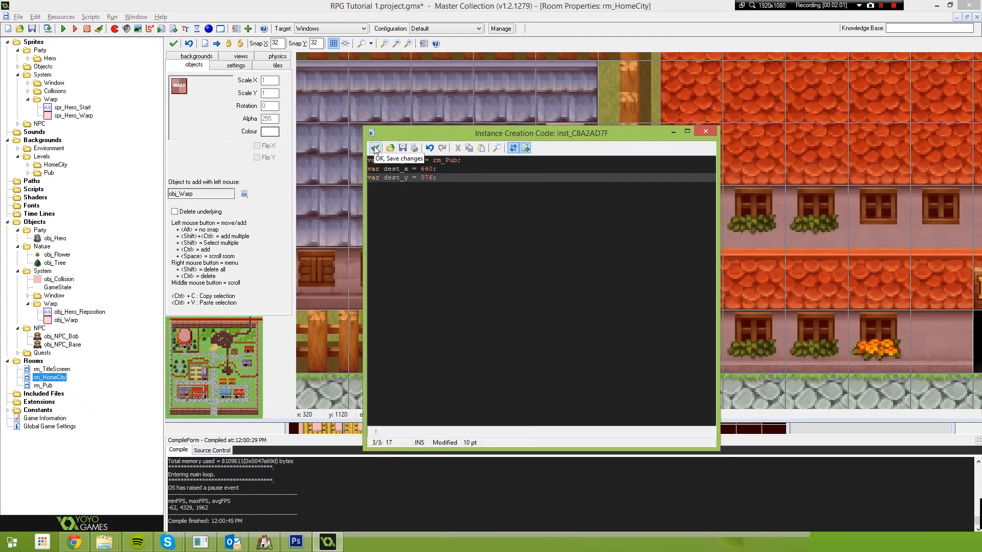
left_click(376, 148)
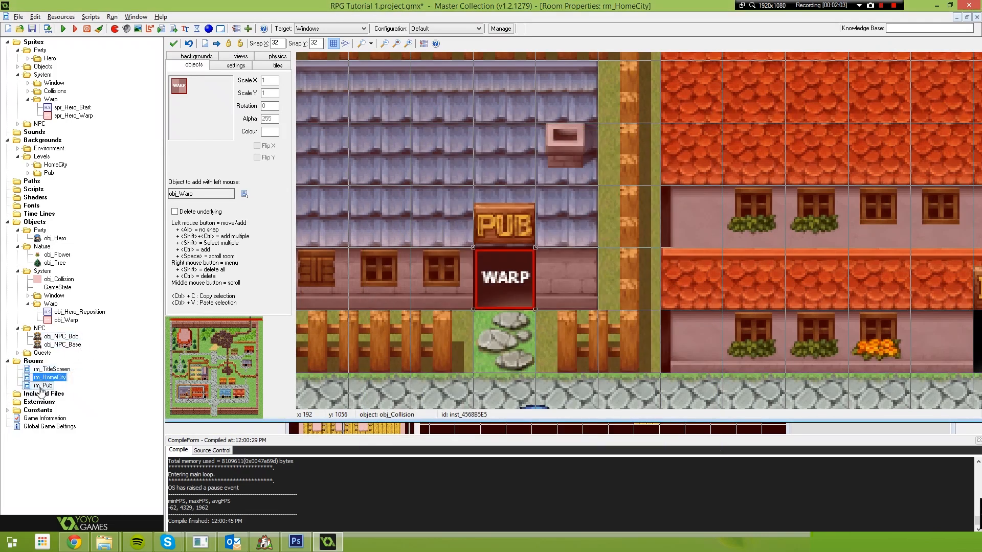
Write obj_Warp's obj_Hero collision code storing global.dest_x, global.dest_y and calling room_goto(dest_room).
double_click(66, 320)
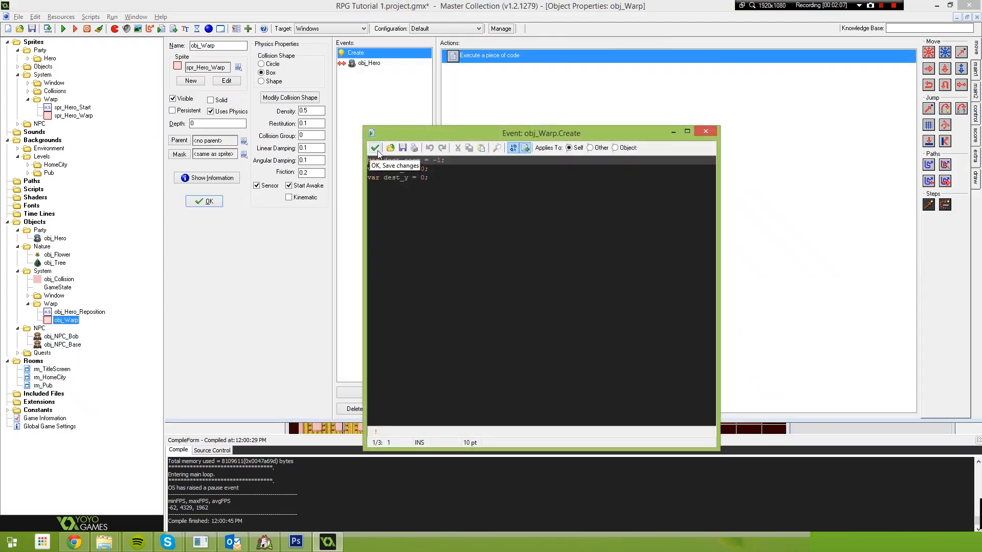
left_click(369, 63)
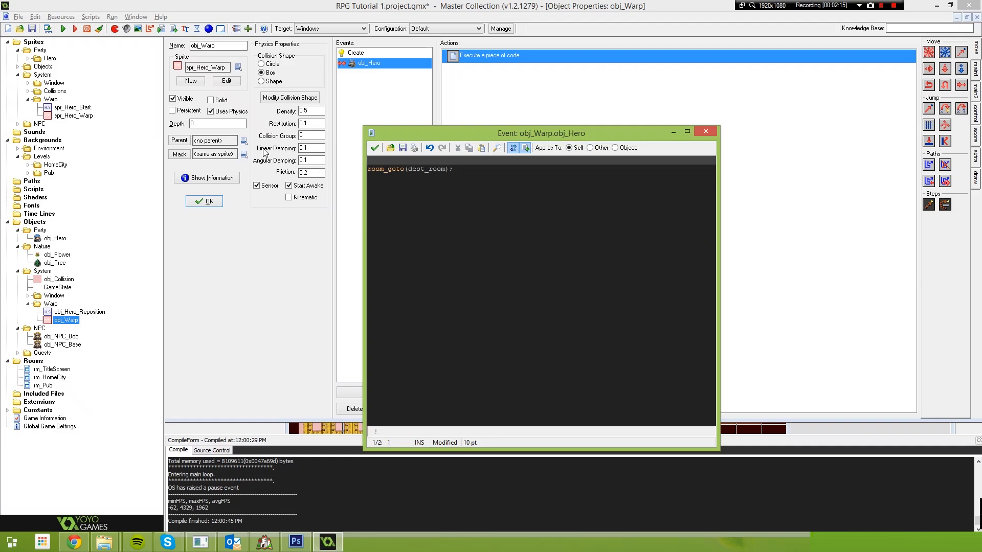
type("obj_Hero.")
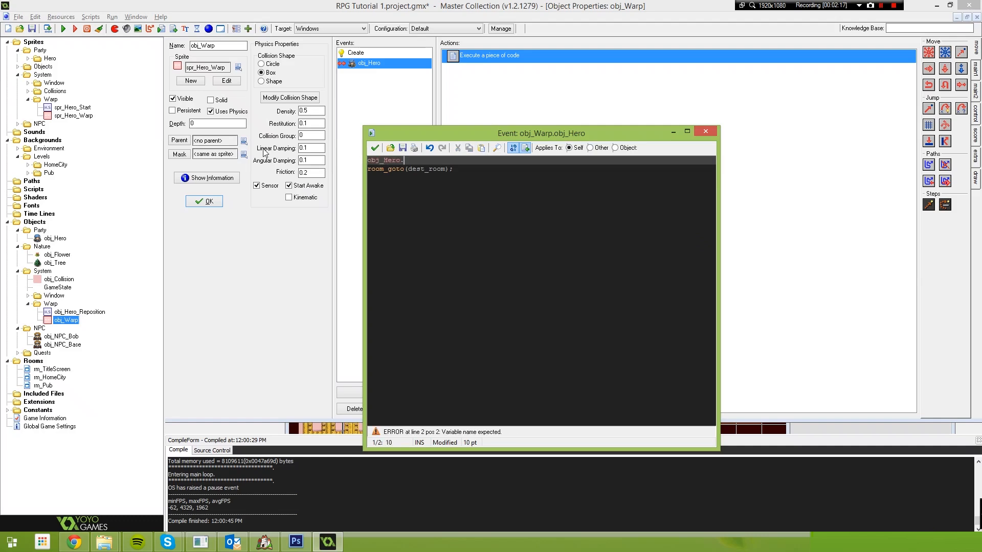
type("phy_position_x = dest_x;")
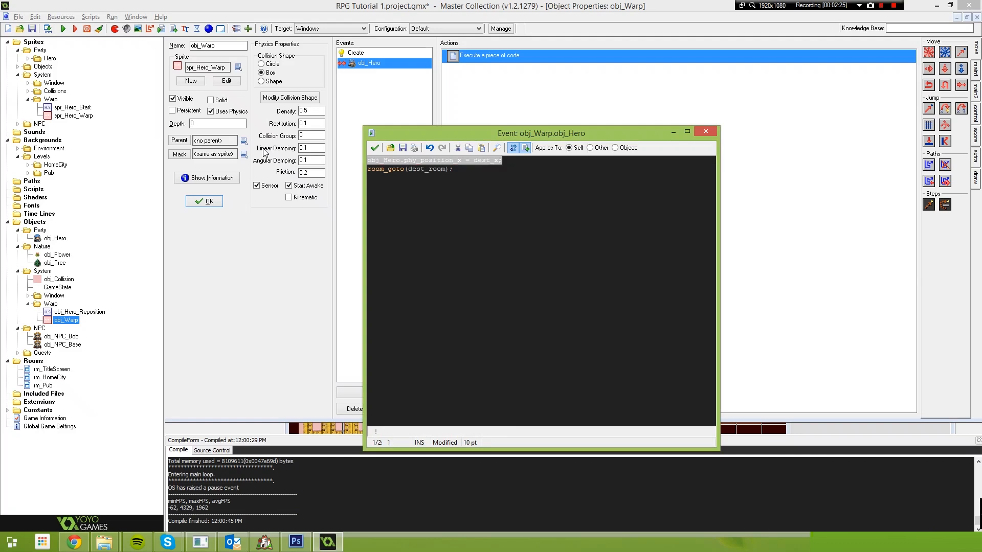
type("obj_Hero.phy_position_x = dest_y;")
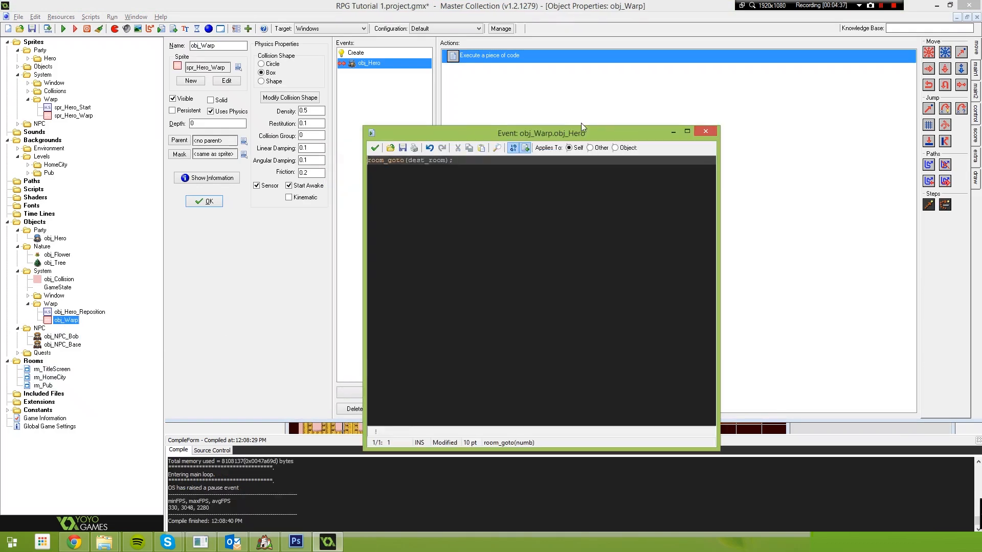
type("obj_Hero.phy_position_x = dest_x;")
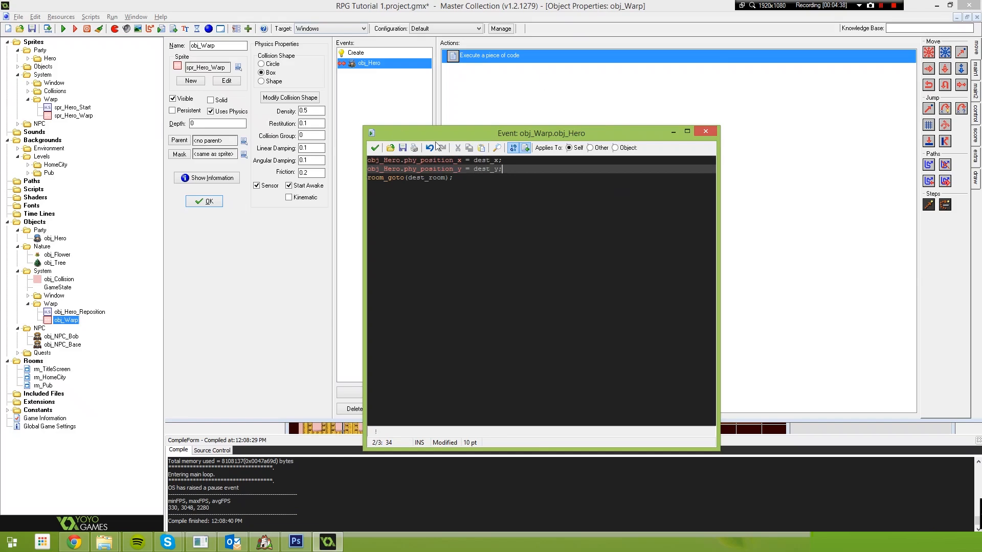
mouse_move(381, 79)
type("global.")
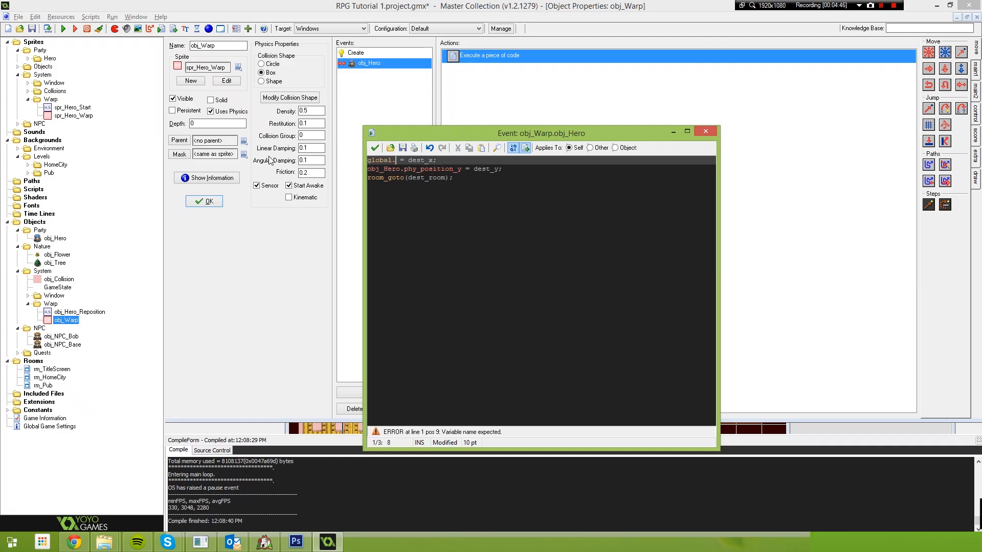
type("dest_x")
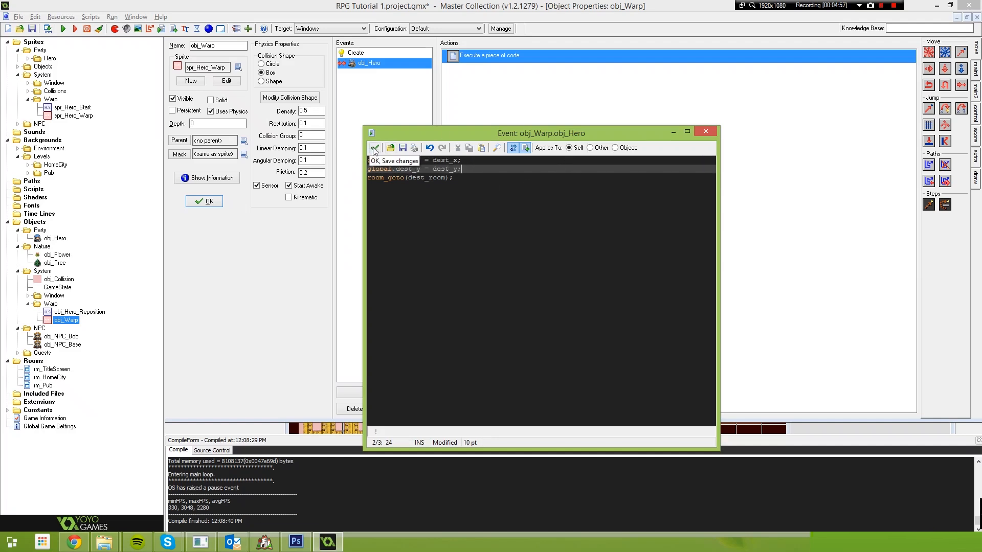
left_click(374, 148)
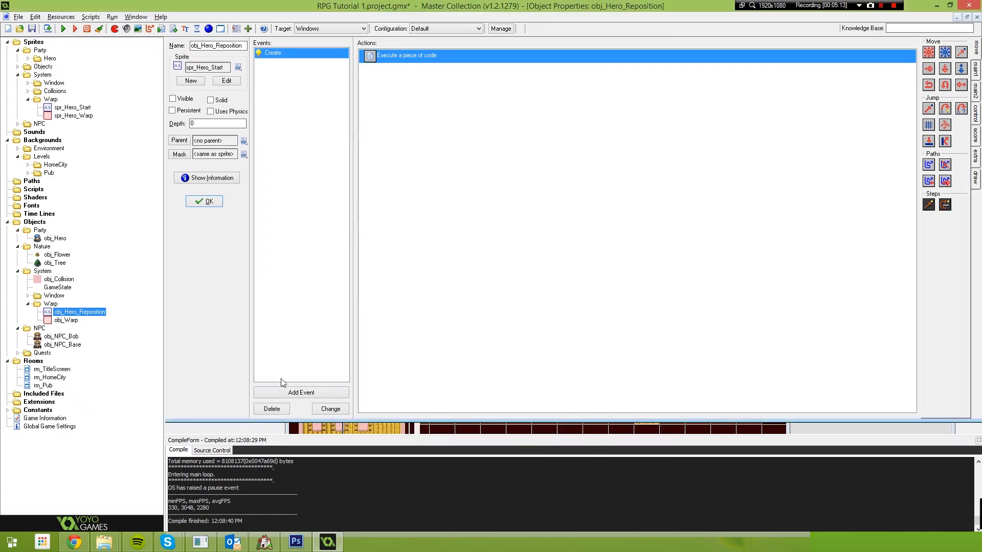
Save the RPG Tutorial project and run a test build.
left_click(62, 28)
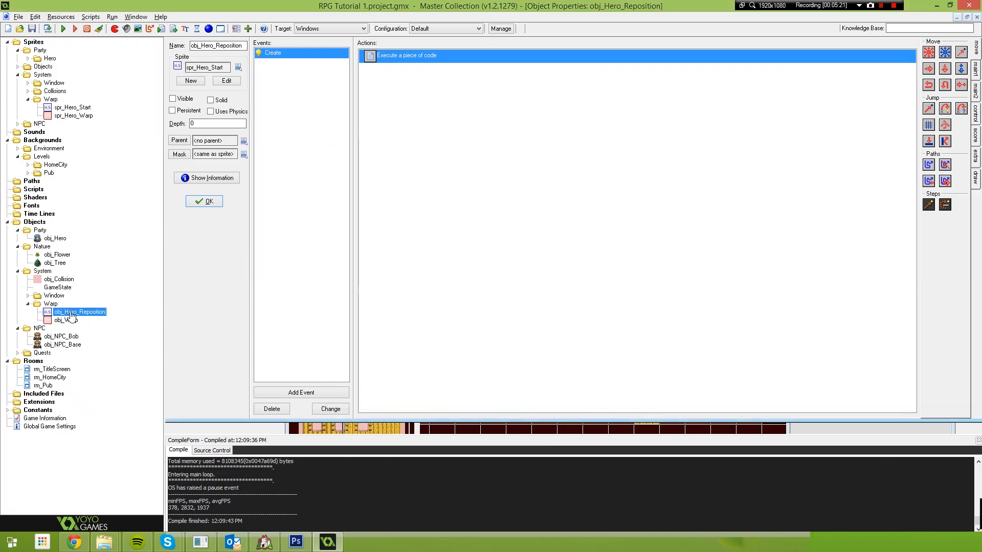
Place an obj_Hero_Reposition instance in rm_Pub's top-left corner.
double_click(51, 369)
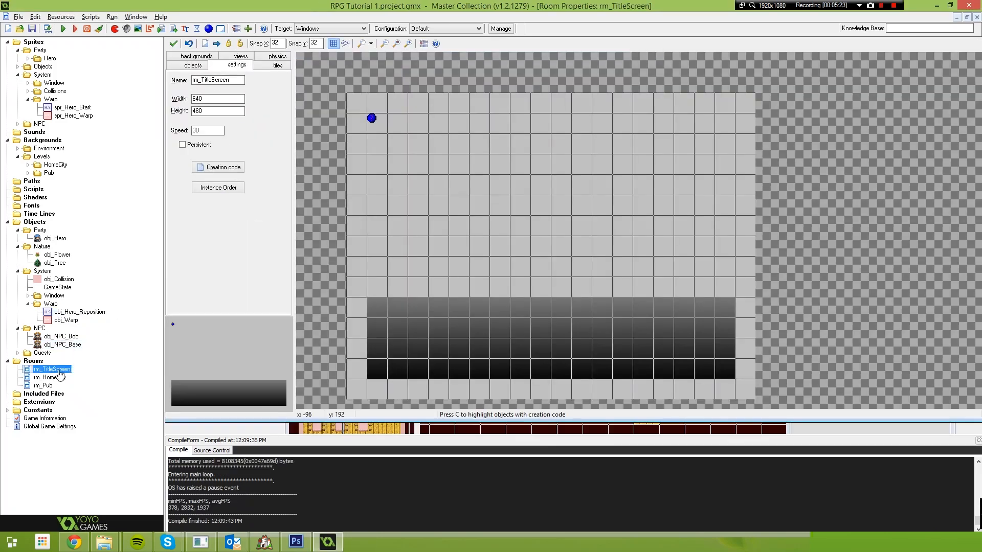
double_click(48, 378)
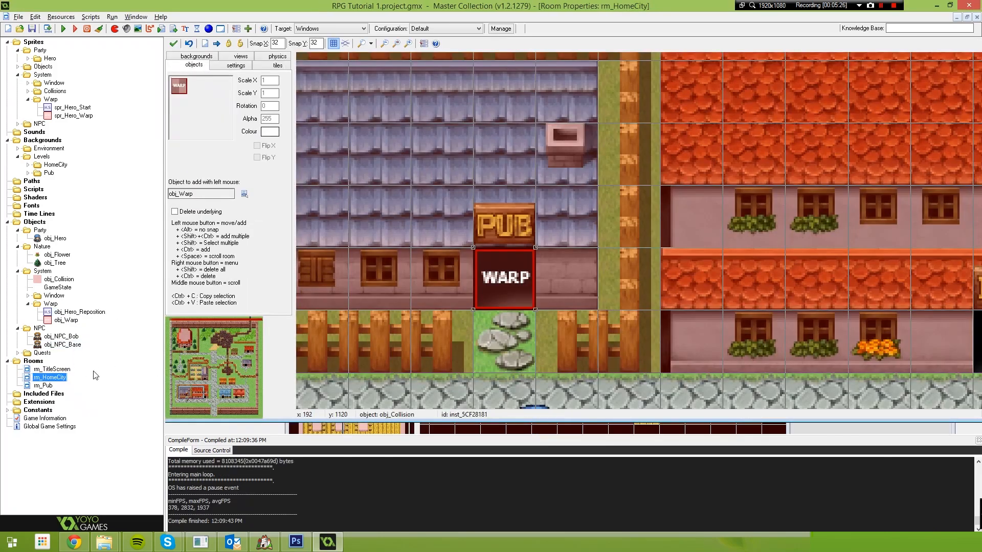
double_click(43, 385)
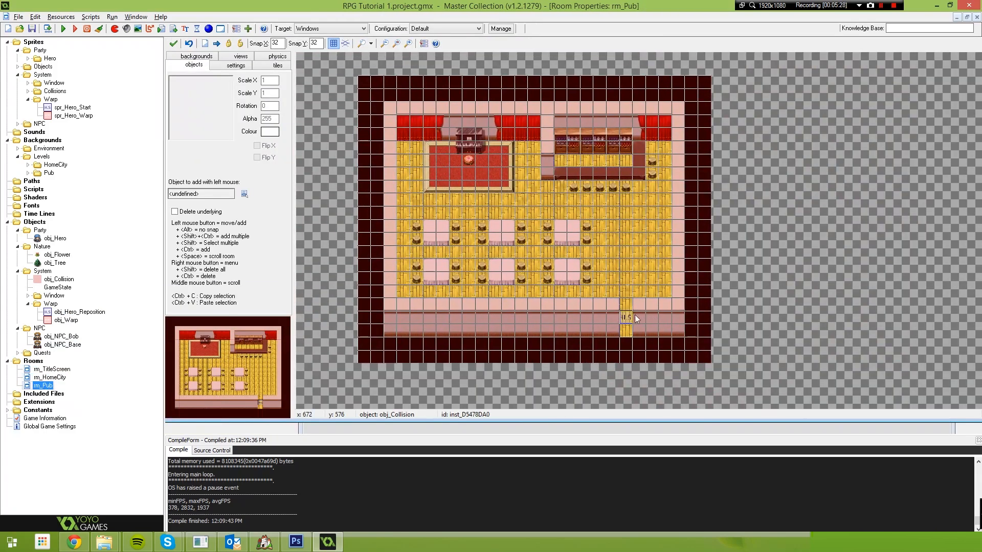
left_click(626, 315)
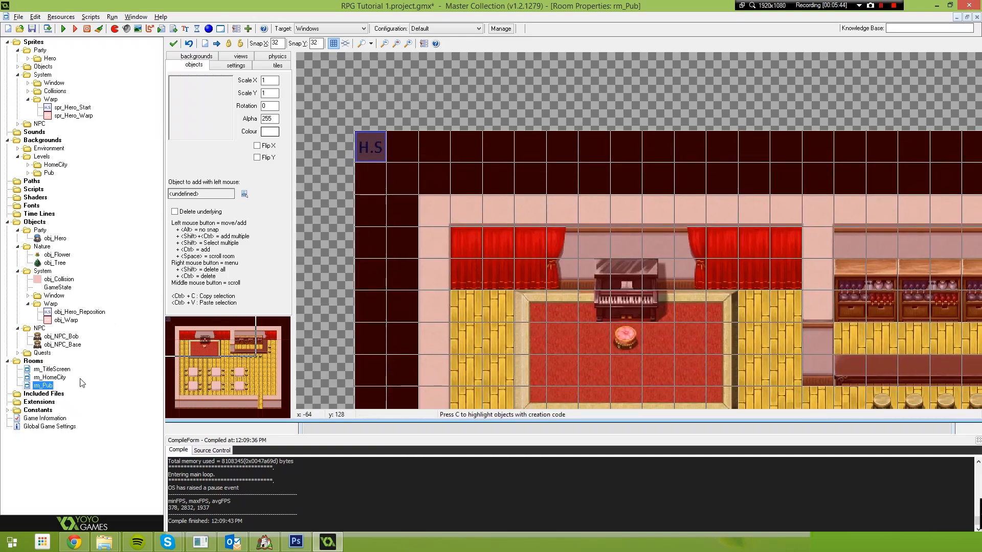
In rm_HomeCity, choose obj_Hero_Reposition from System > Warp as the object to place.
double_click(50, 378)
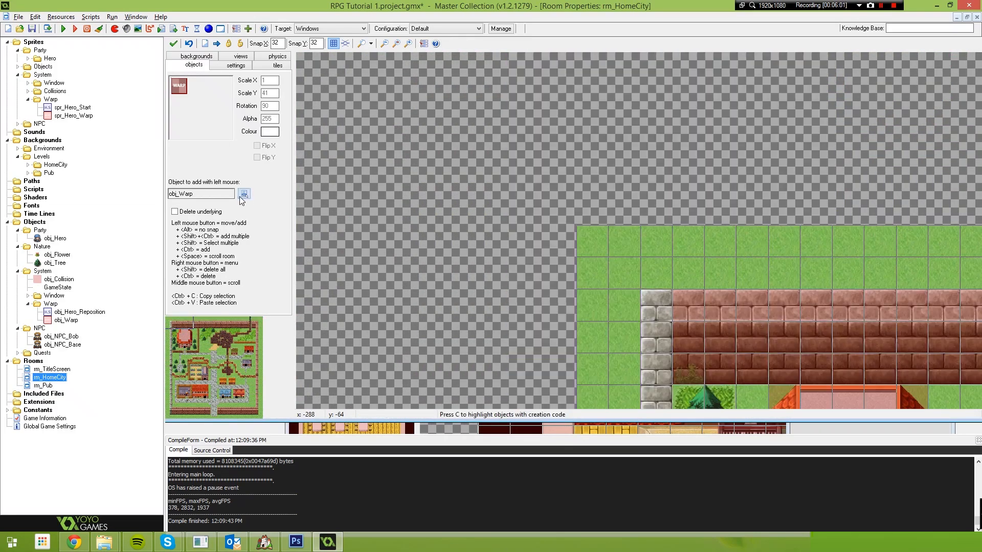
left_click(243, 194)
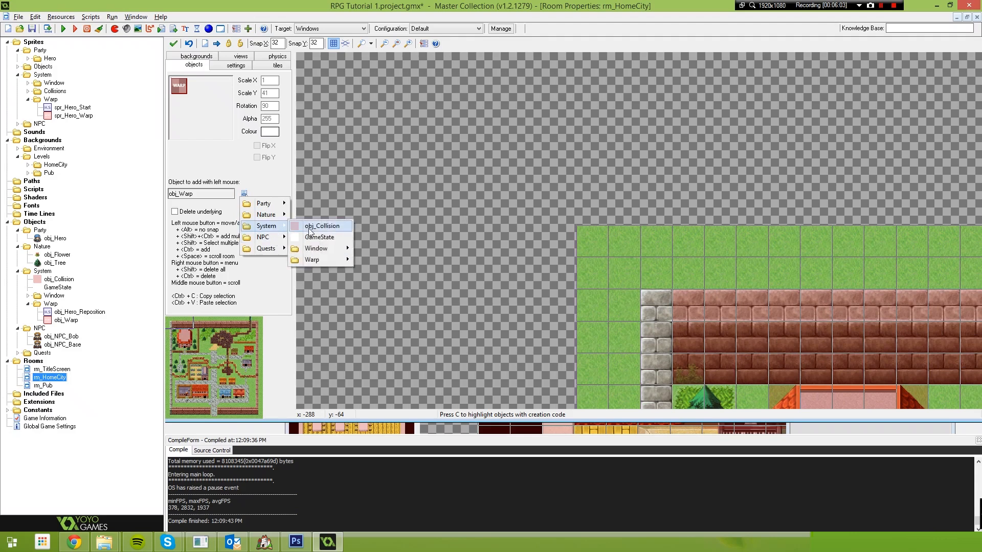
mouse_move(312, 259)
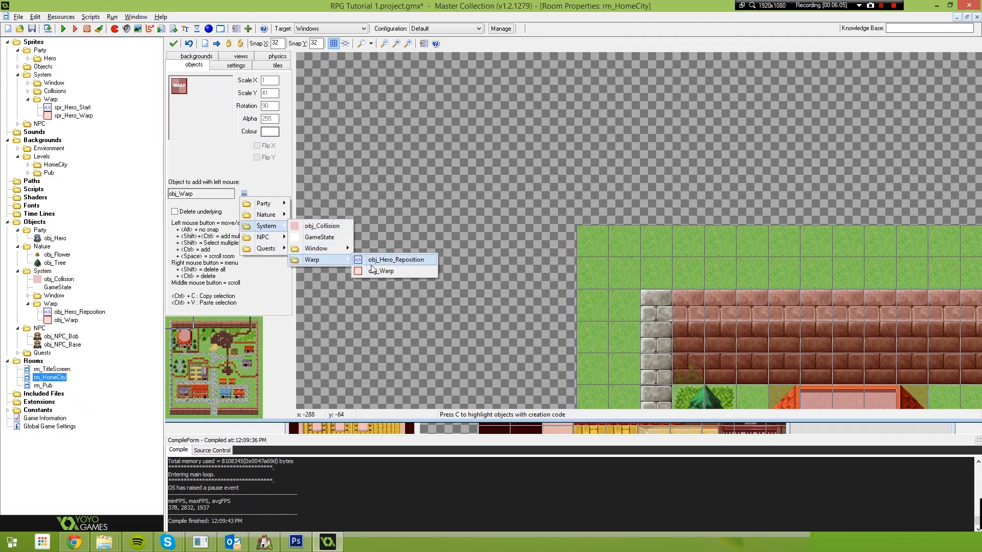
left_click(398, 260)
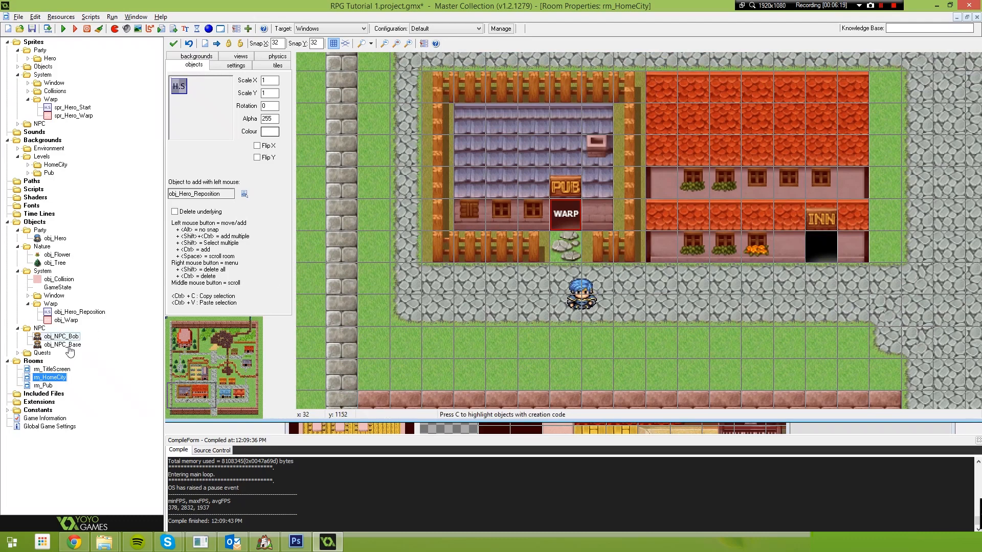
Place an obj_Warp instance at rm_Pub's doorway and bring up its creation code.
double_click(42, 385)
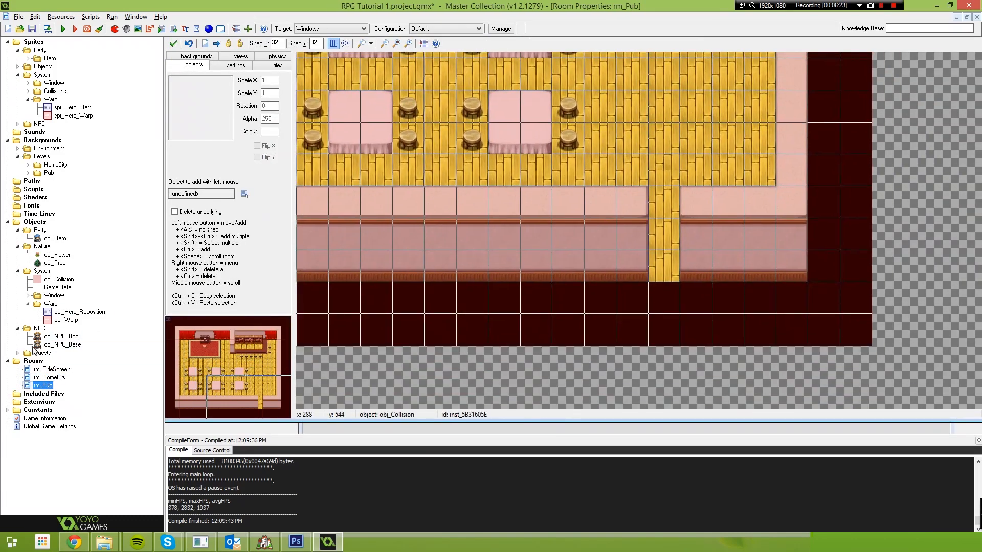
left_click(244, 194)
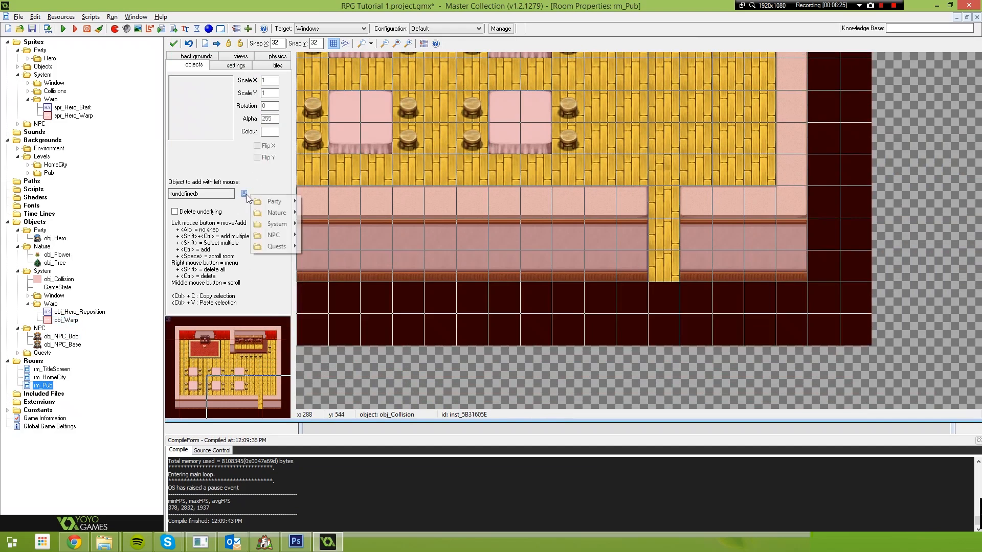
mouse_move(270, 235)
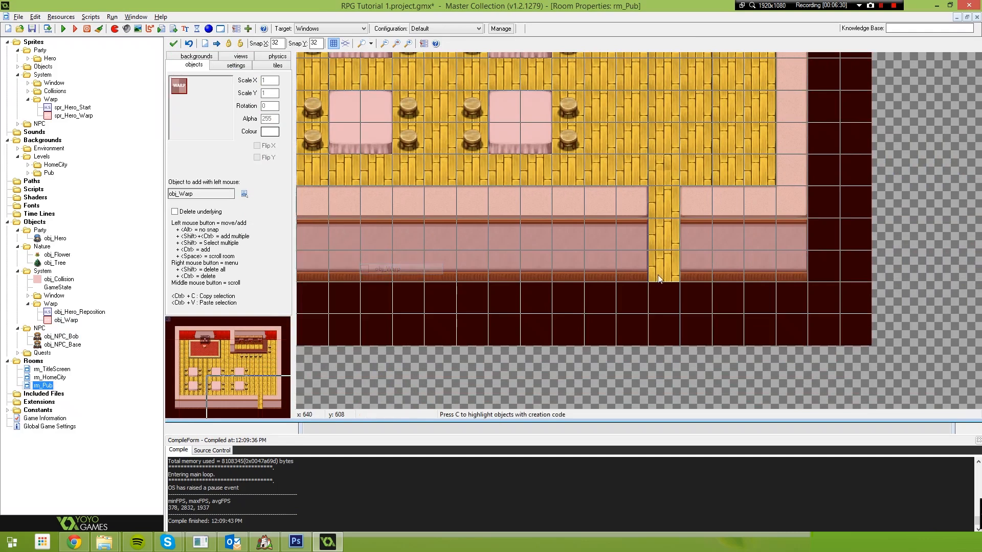
right_click(658, 279)
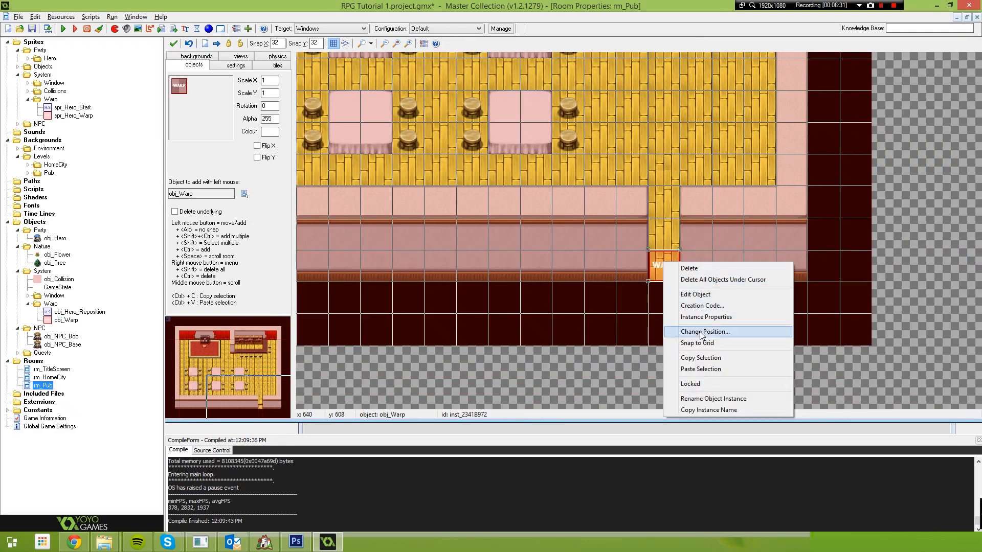
left_click(702, 306)
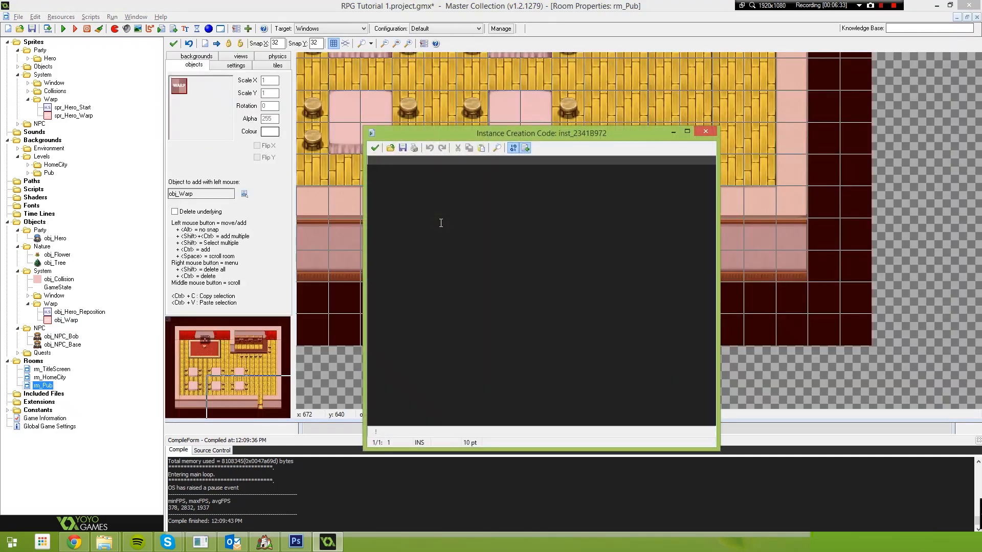
Point the pub warp to rm_HomeCity at x 288, then test-run and dismiss the global.dest_x error.
type("dest_room =")
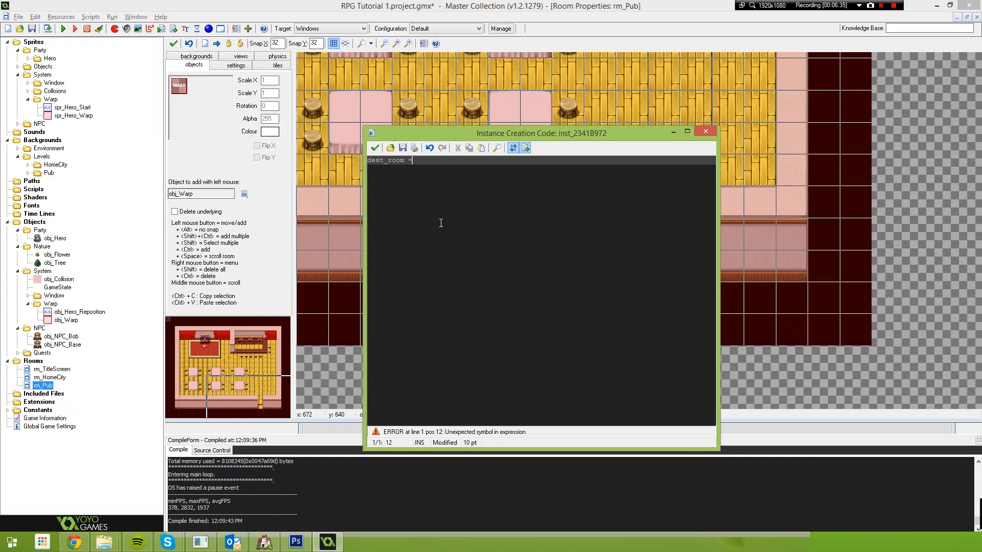
type("rm_HomeCity")
type("dest_x")
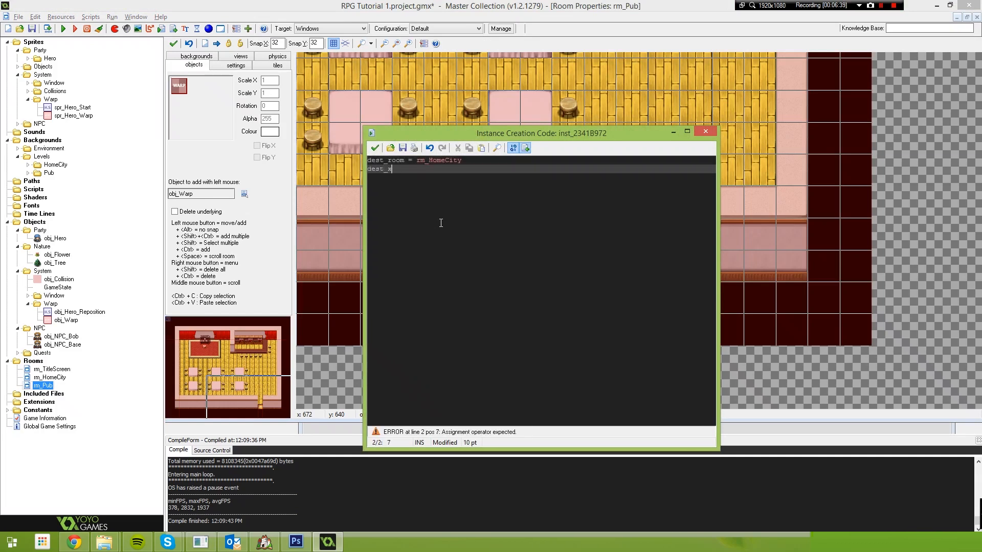
type("= 288")
type("dest")
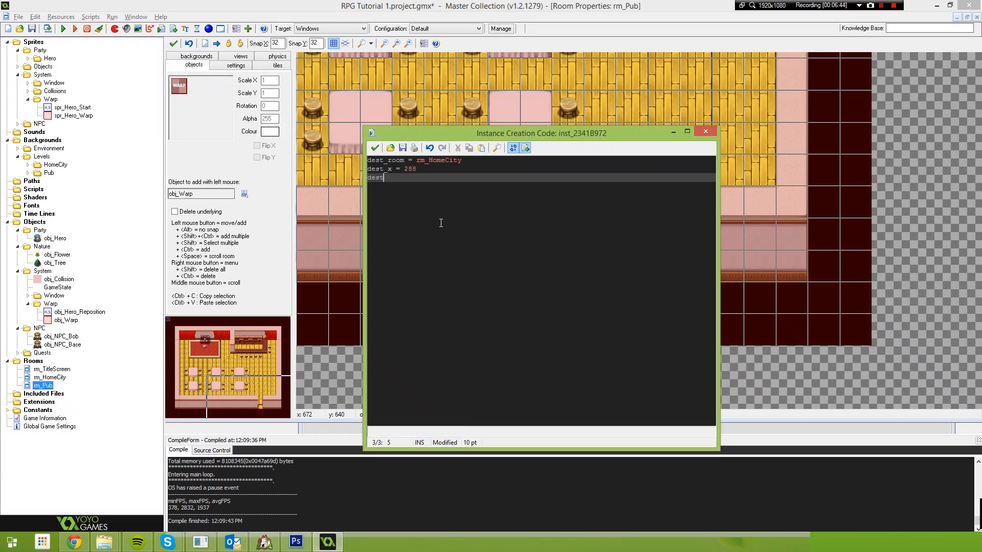
type("_y =")
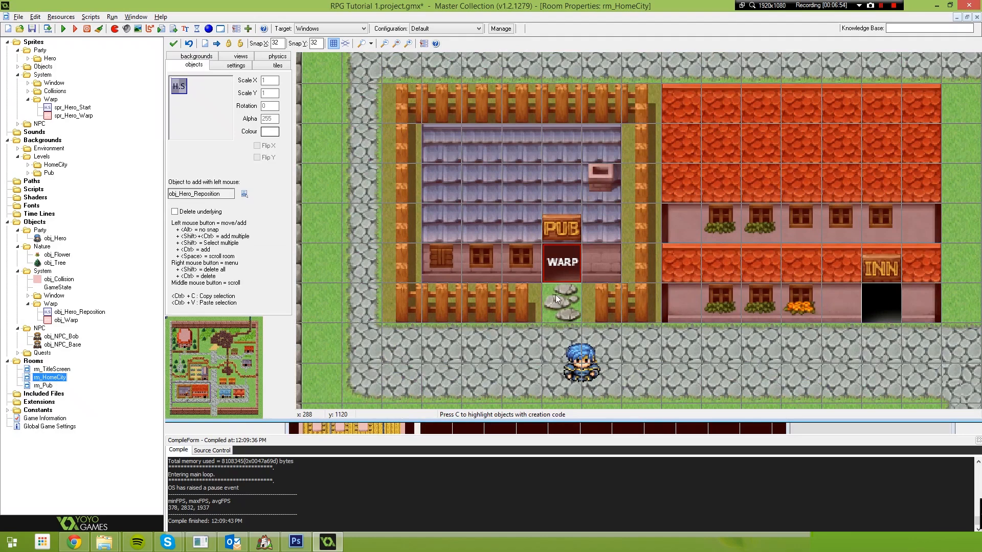
left_click(62, 28)
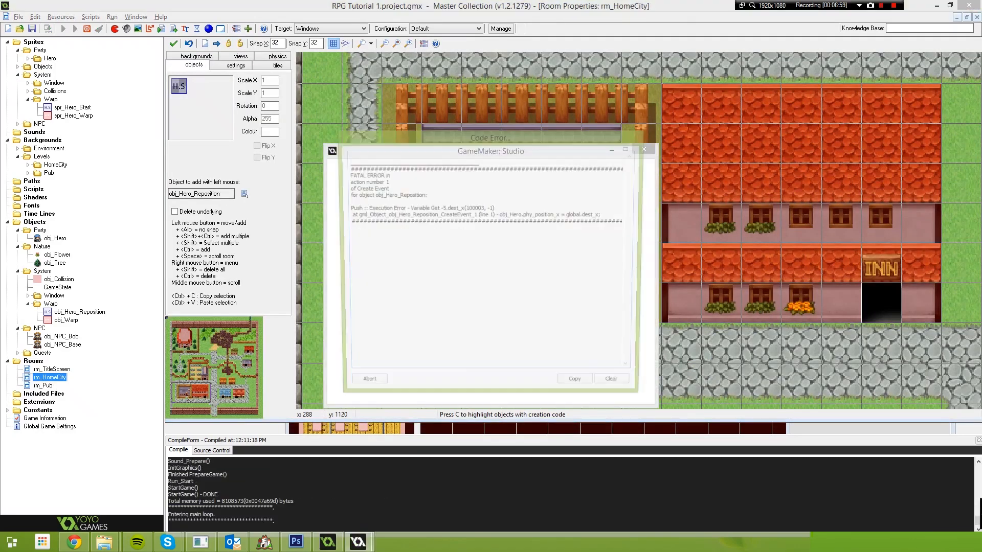
left_click(368, 379)
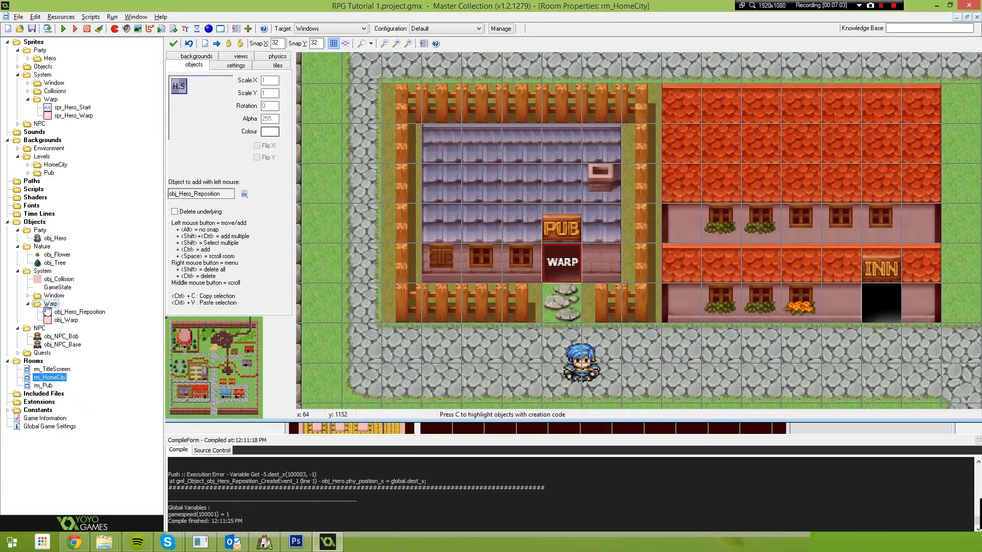
Initialise global.dest_x and global.dest_y to 0 in GameState's Create code.
double_click(58, 287)
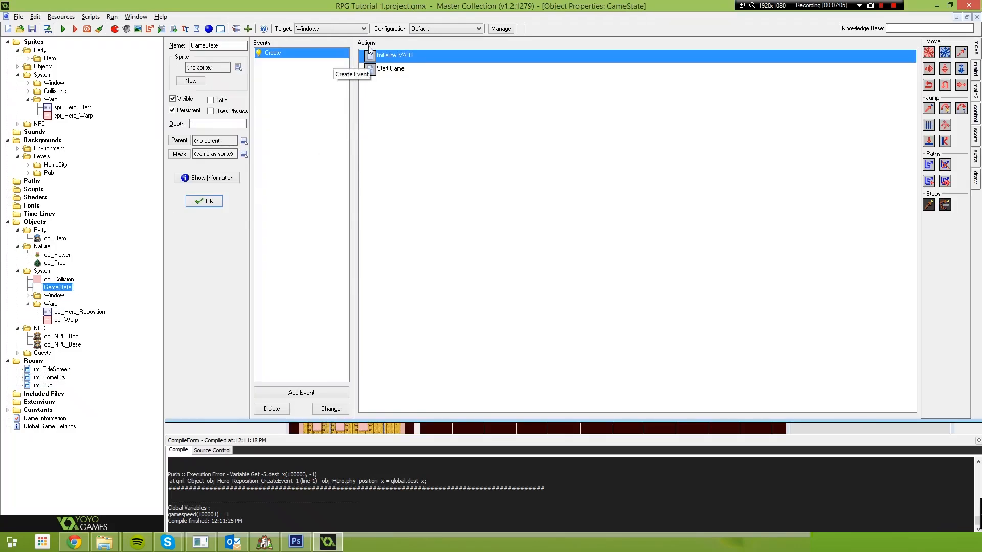
double_click(395, 55)
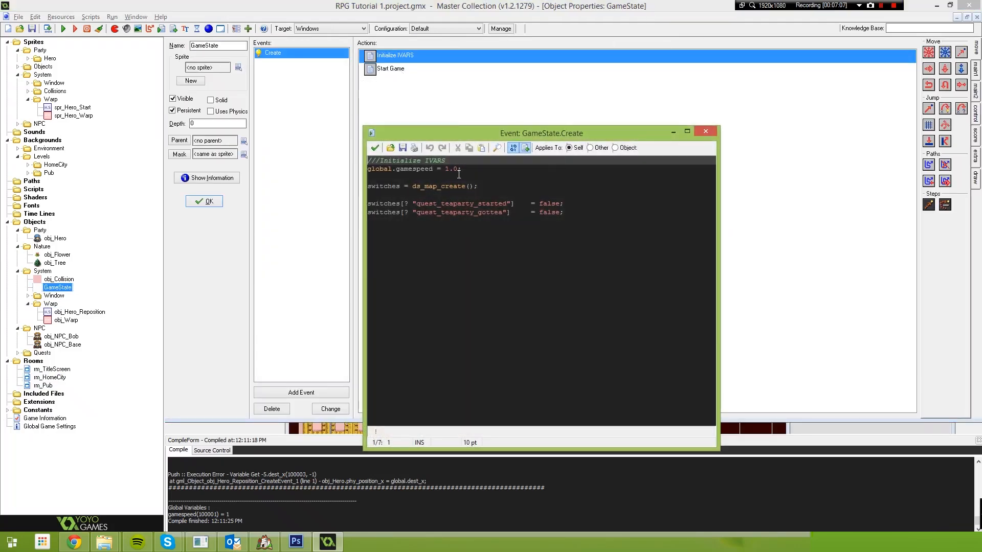
type("global.")
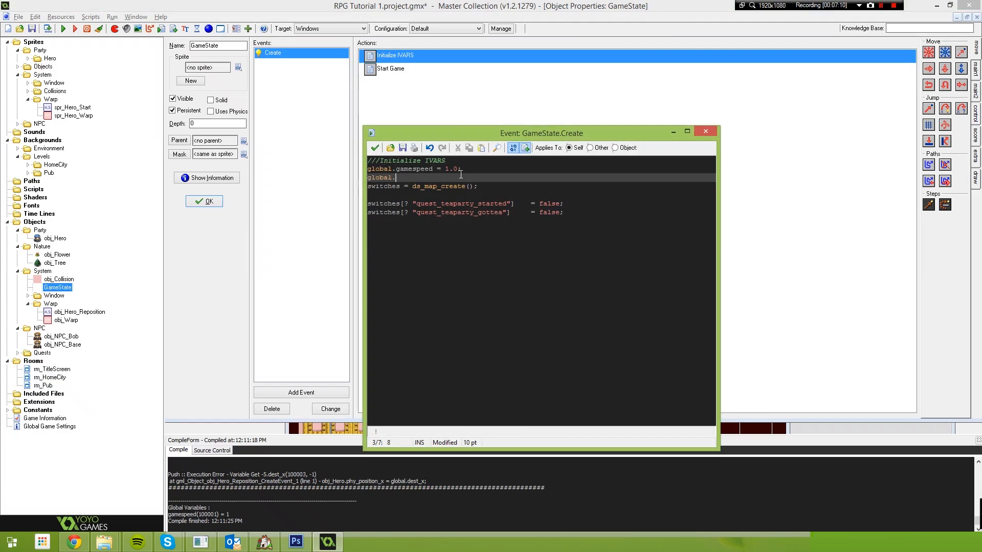
type("dest_x")
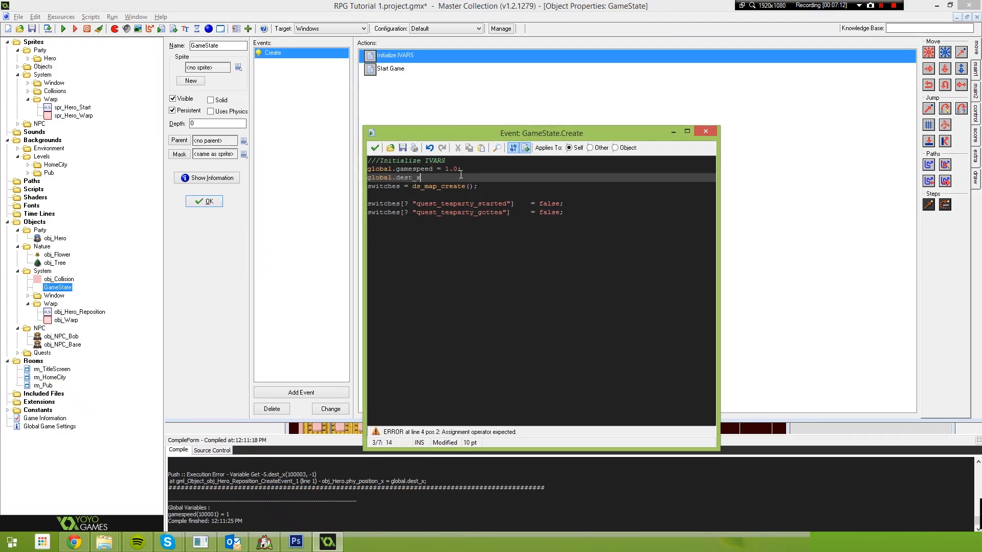
type("= 0;")
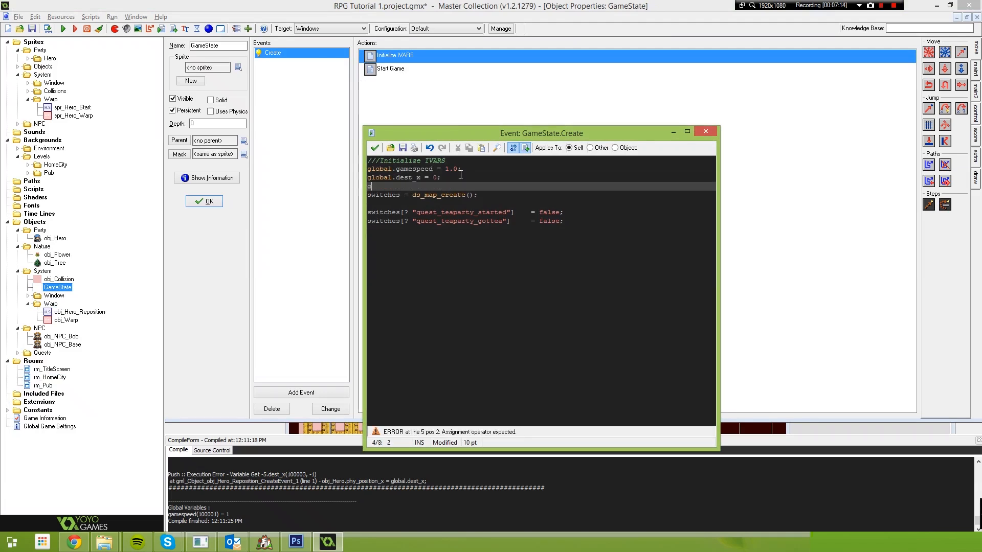
type("global.dest_y = 0;")
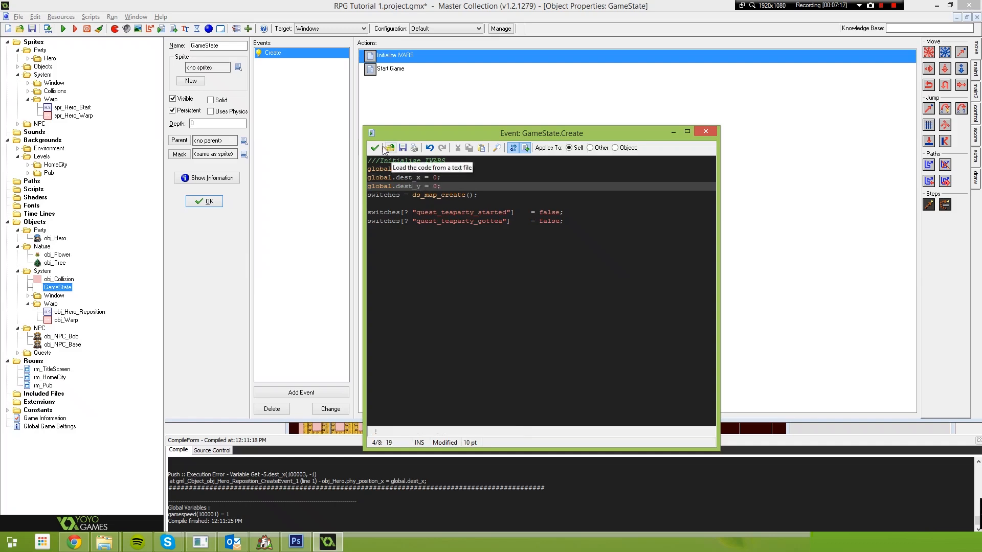
left_click(375, 148)
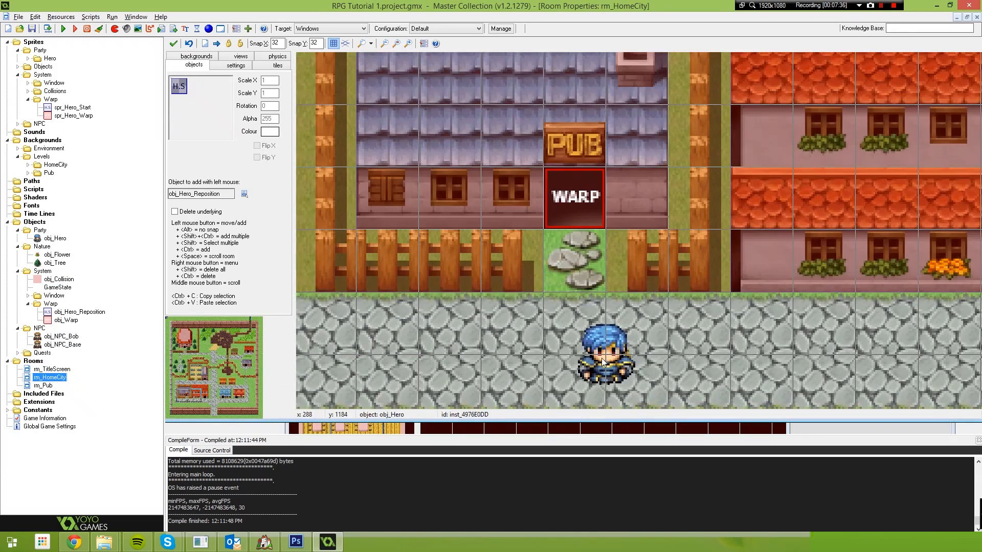
Open GameState's properties from the resource tree, then obj_Warp's Object Properties.
left_click(59, 279)
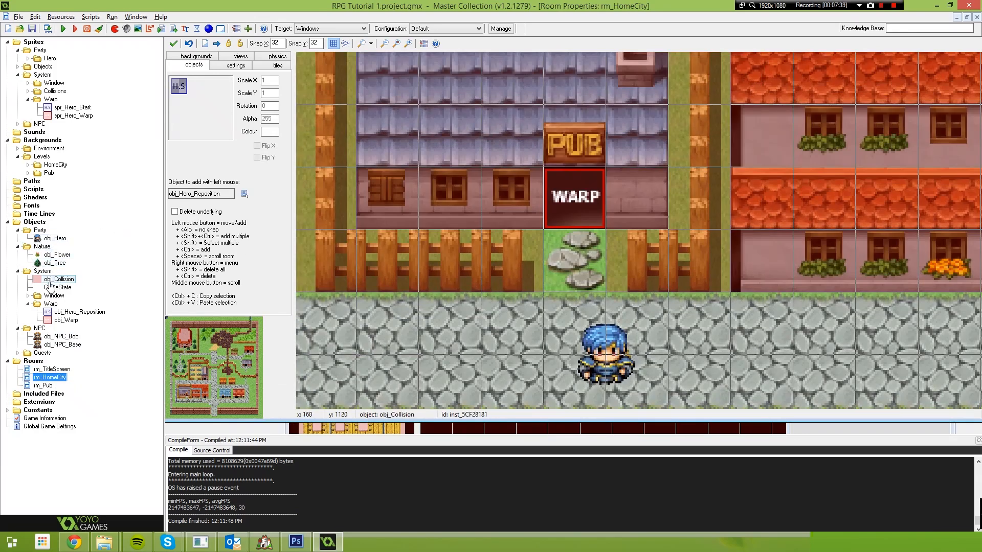
double_click(57, 287)
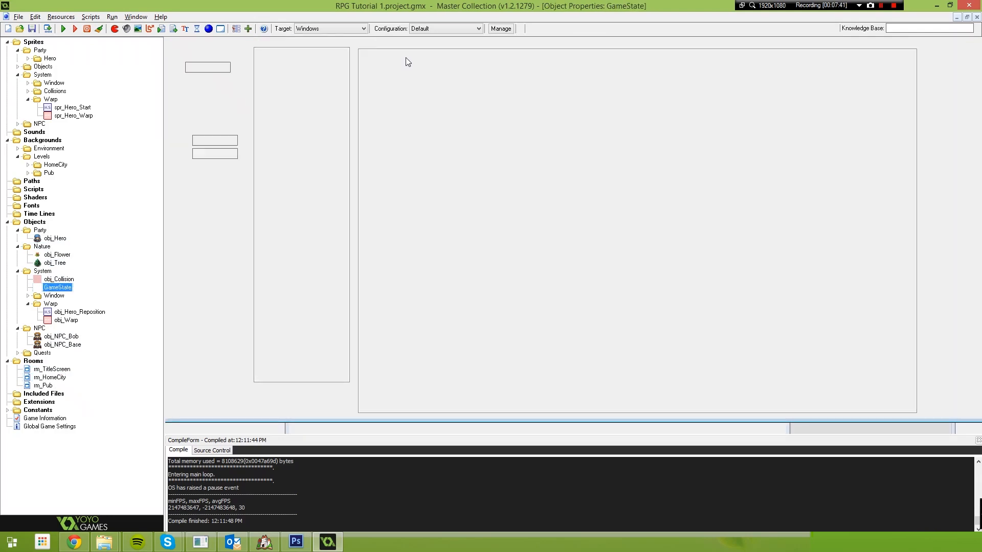
mouse_move(422, 132)
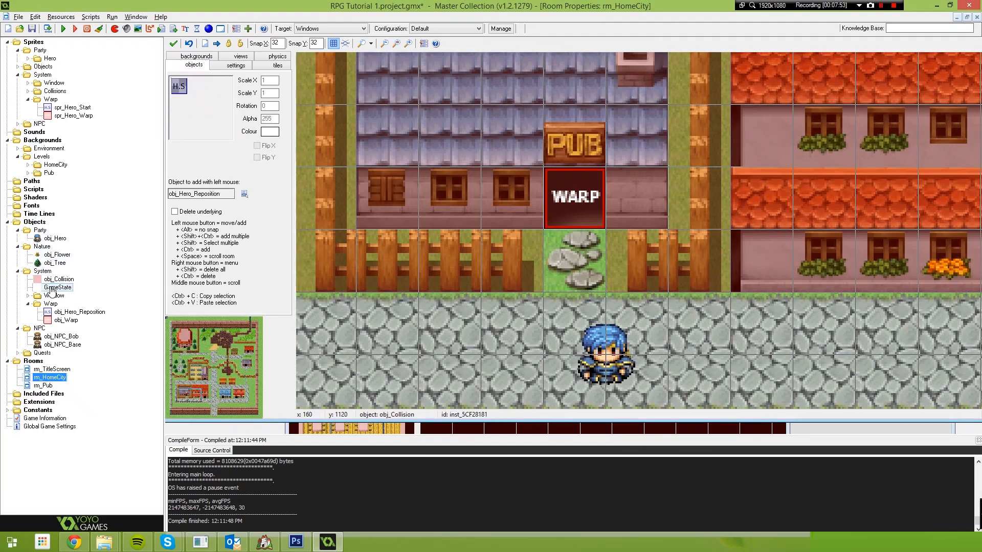
double_click(57, 287)
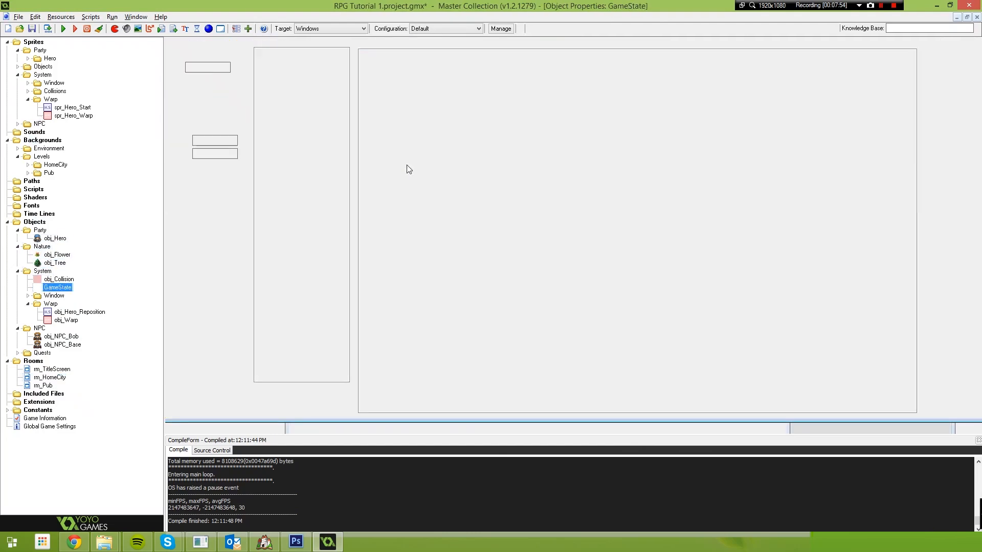
double_click(58, 287)
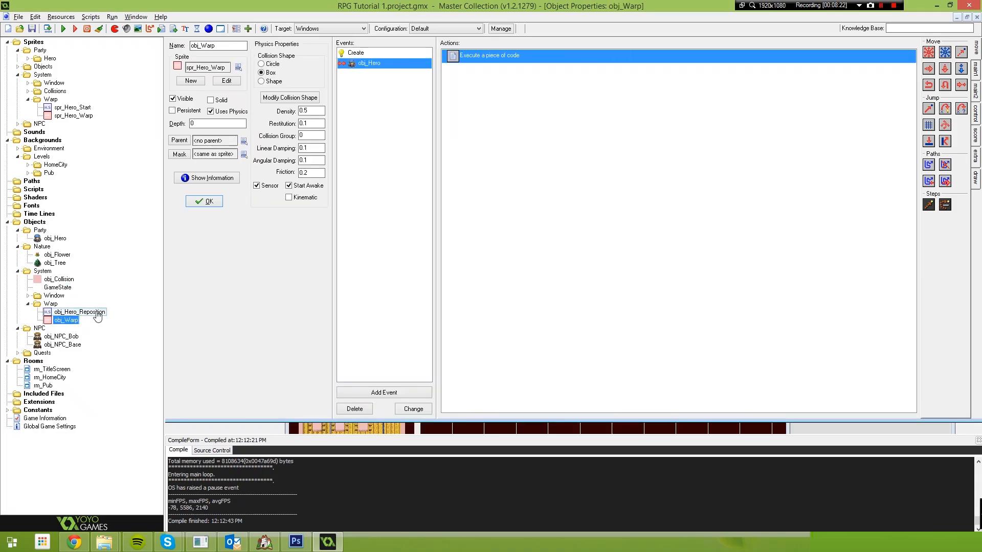
double_click(489, 55)
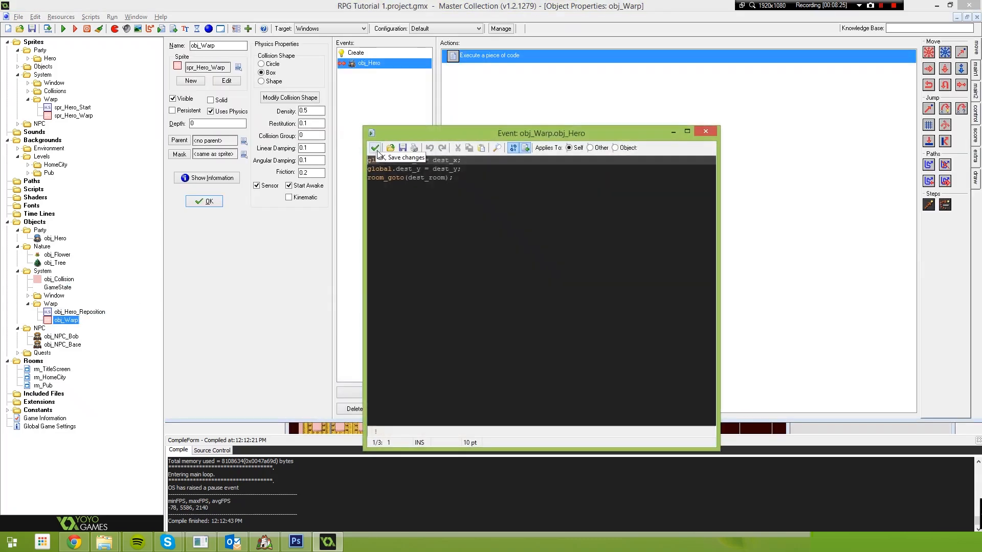
left_click(374, 148)
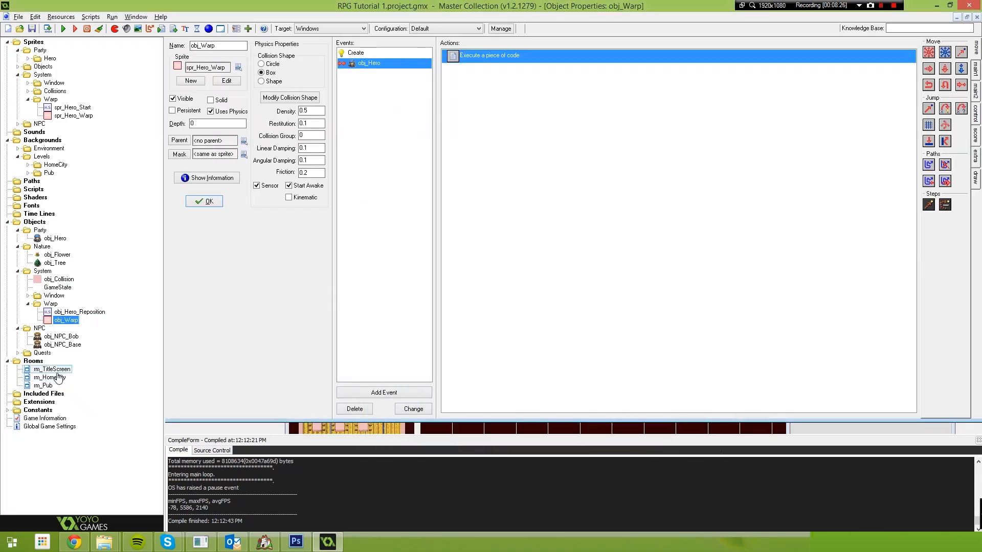
right_click(661, 264)
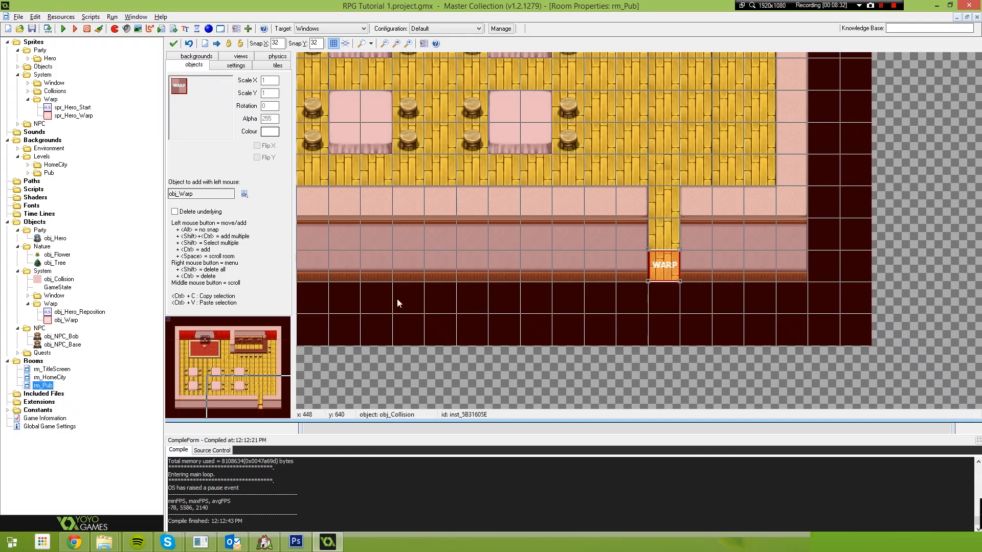
double_click(65, 320)
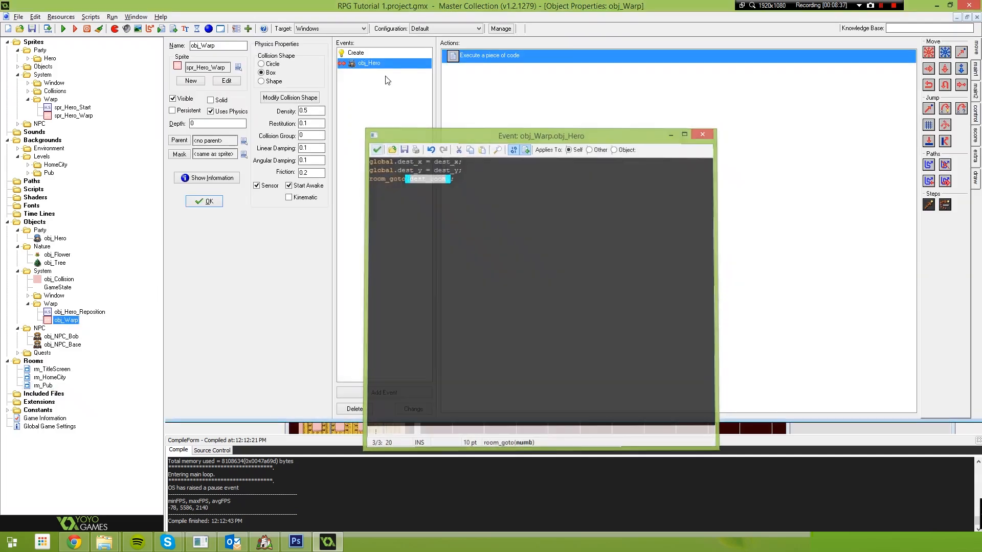
left_click(357, 53)
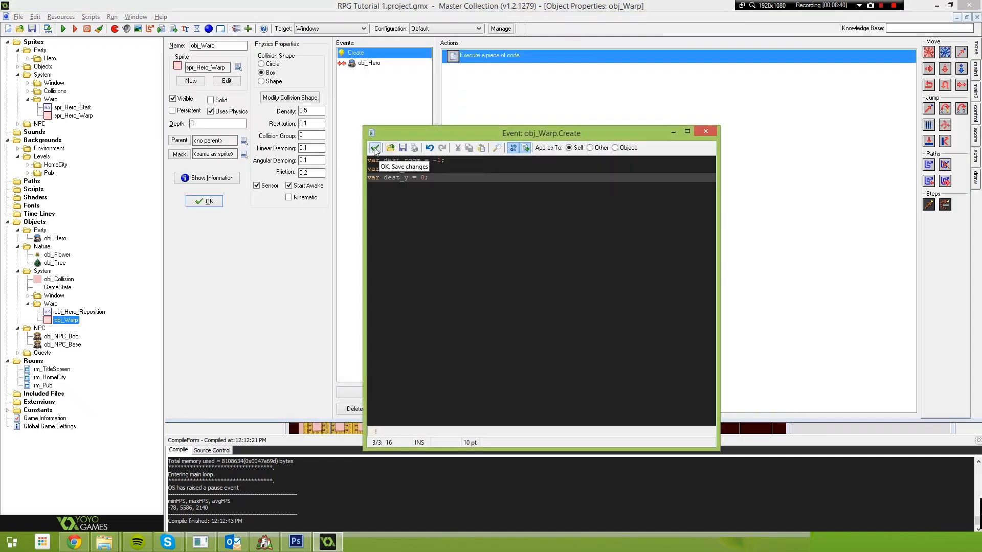
left_click(374, 148)
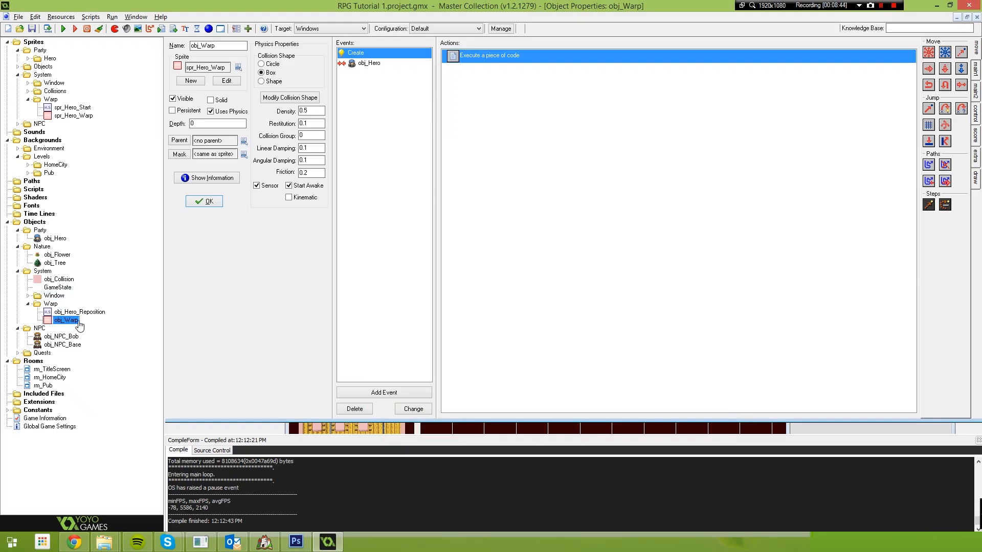
left_click(52, 378)
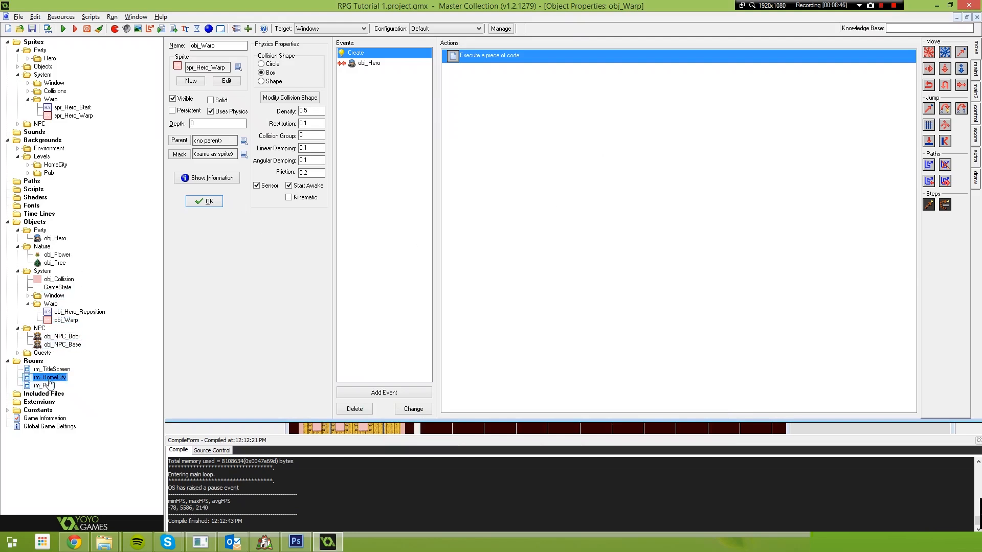
Point the rm_Pub warp's creation code at rm_HomeCity, 288, 1120, then reopen obj_Warp.
right_click(574, 197)
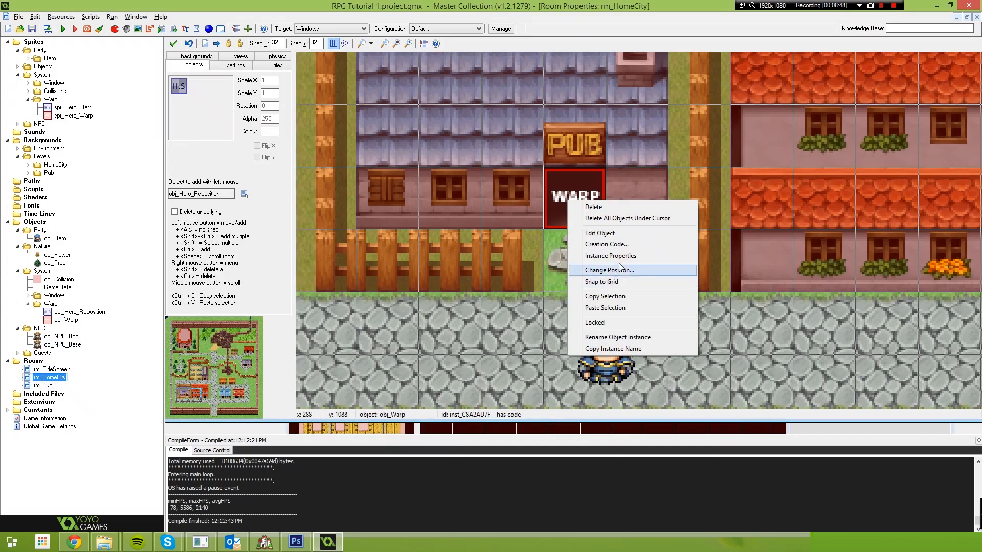
left_click(605, 244)
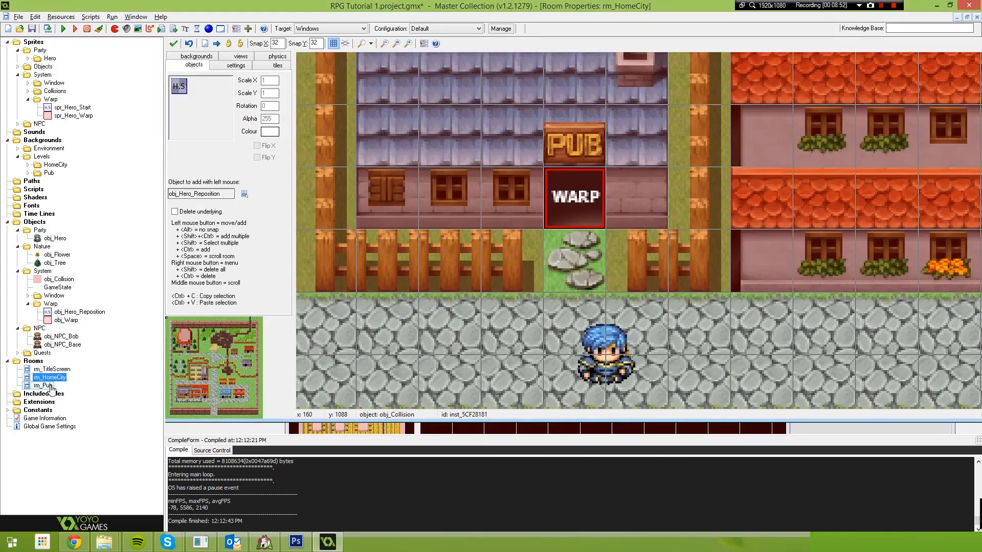
double_click(48, 385)
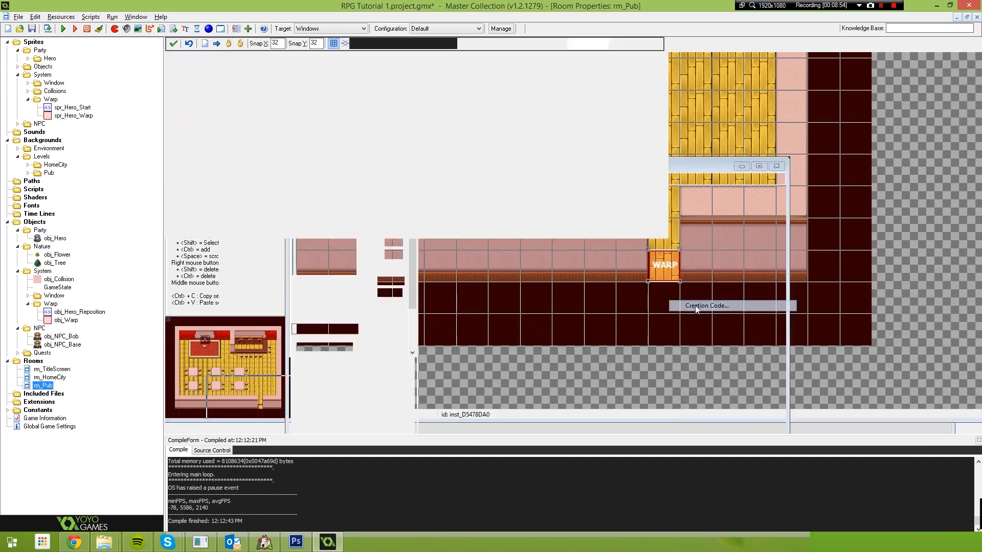
left_click(706, 305)
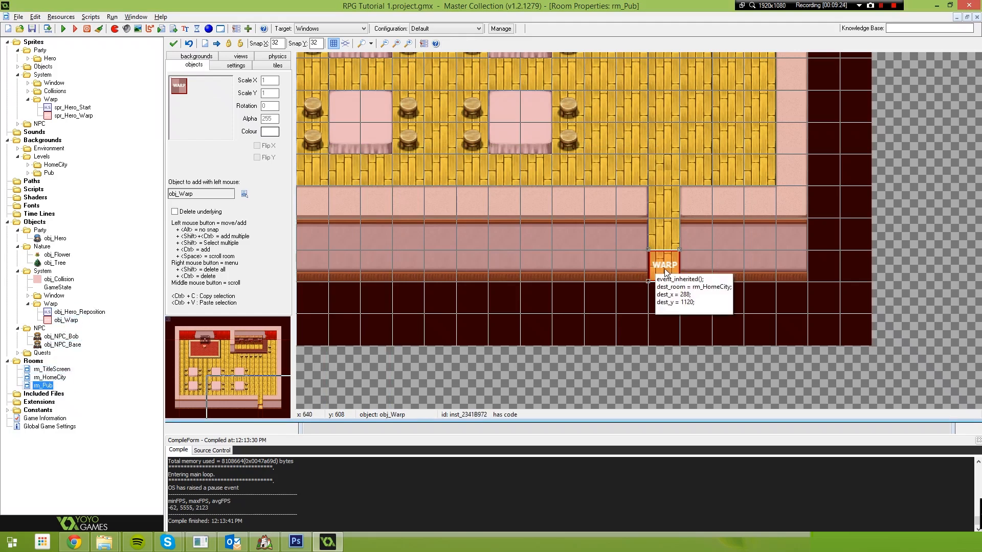
double_click(65, 320)
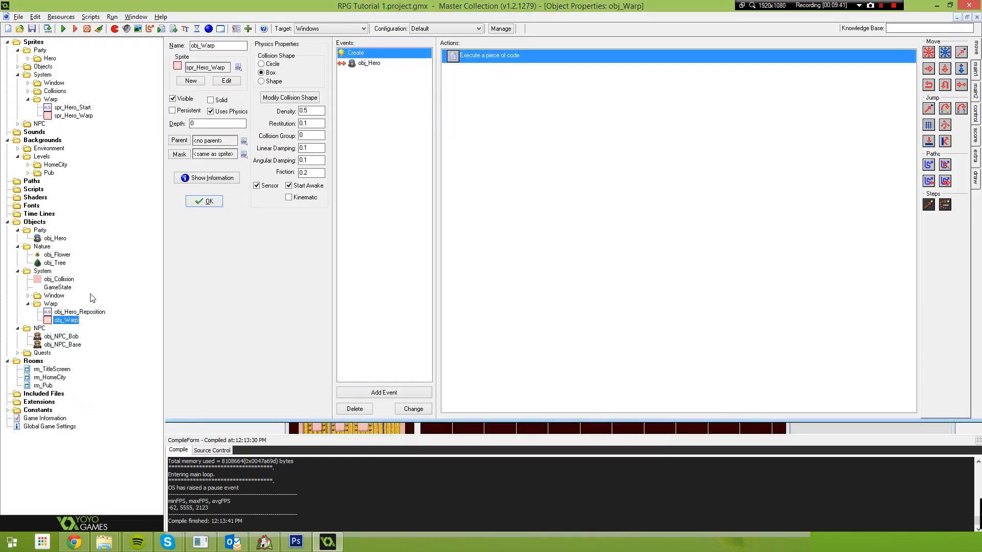
In rm_Pub's warp creation code, change dest_y from 1120 to 1152.
left_click(44, 385)
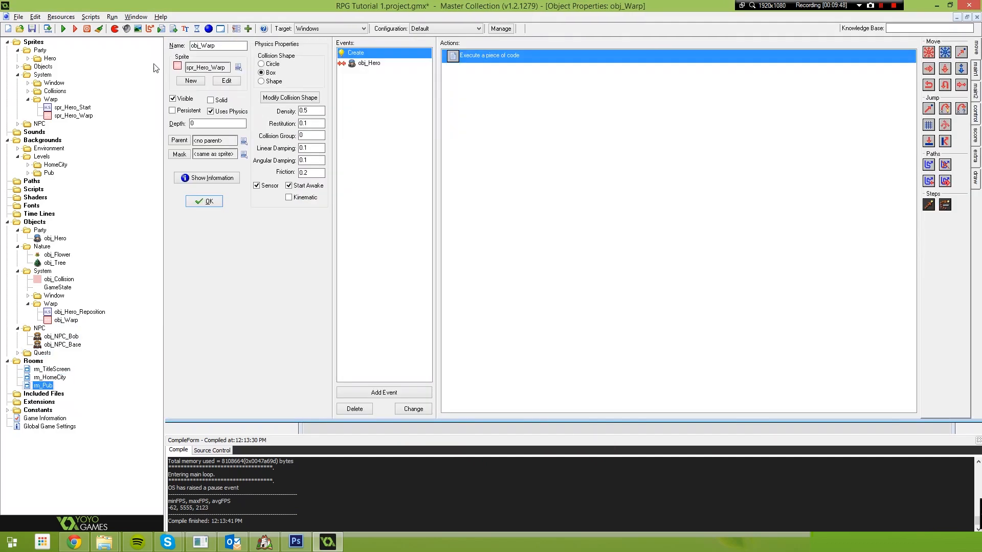
double_click(49, 377)
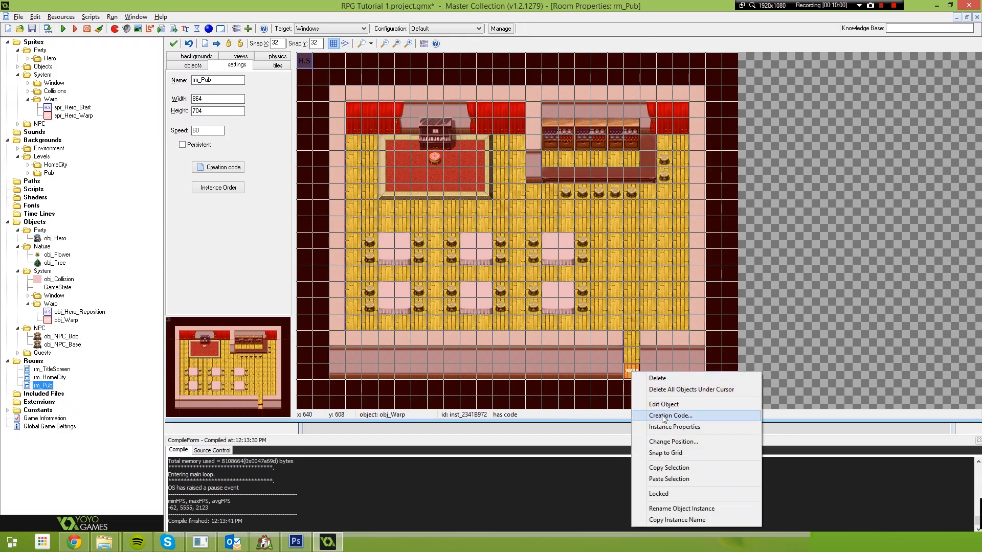
left_click(669, 416)
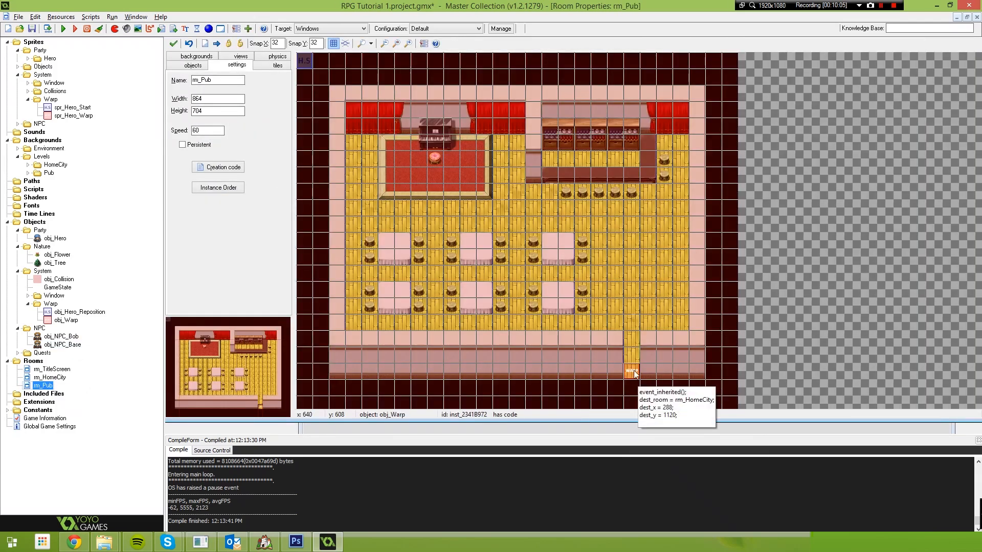
double_click(631, 371)
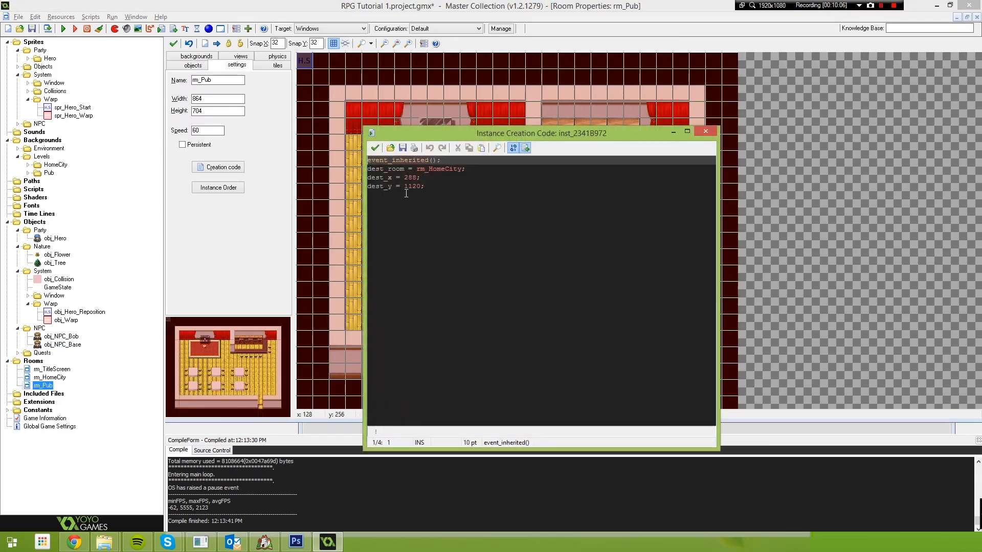
type("1152")
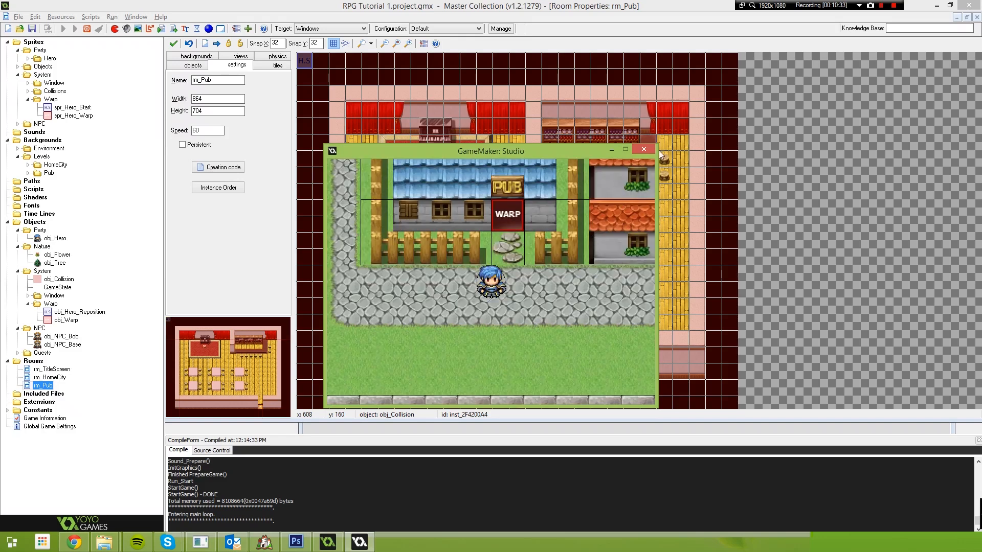
mouse_move(530, 244)
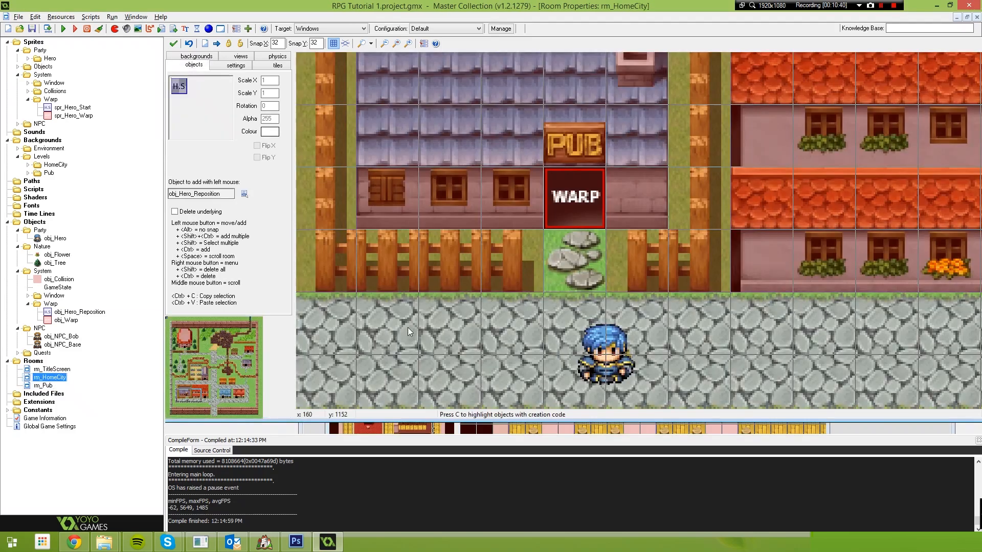
mouse_move(527, 321)
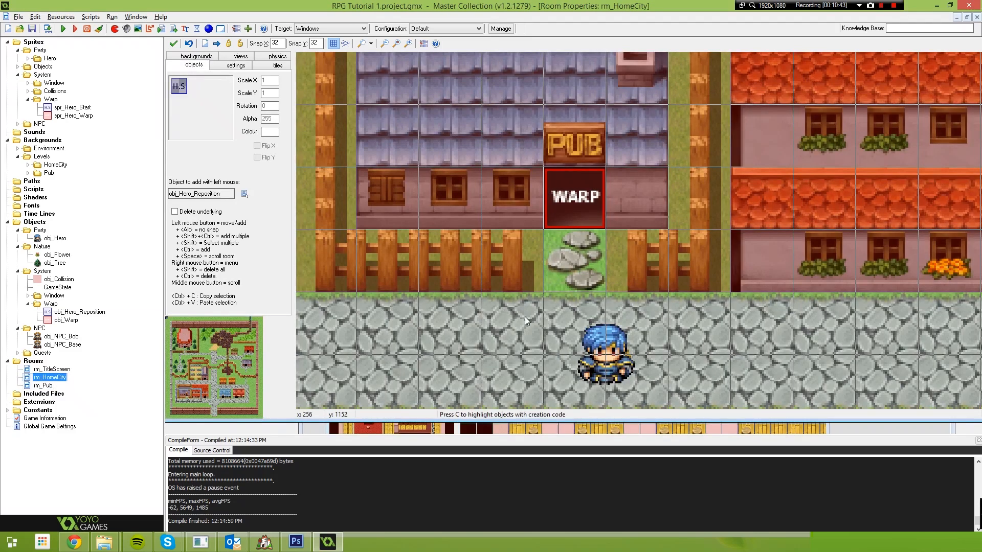
mouse_move(618, 360)
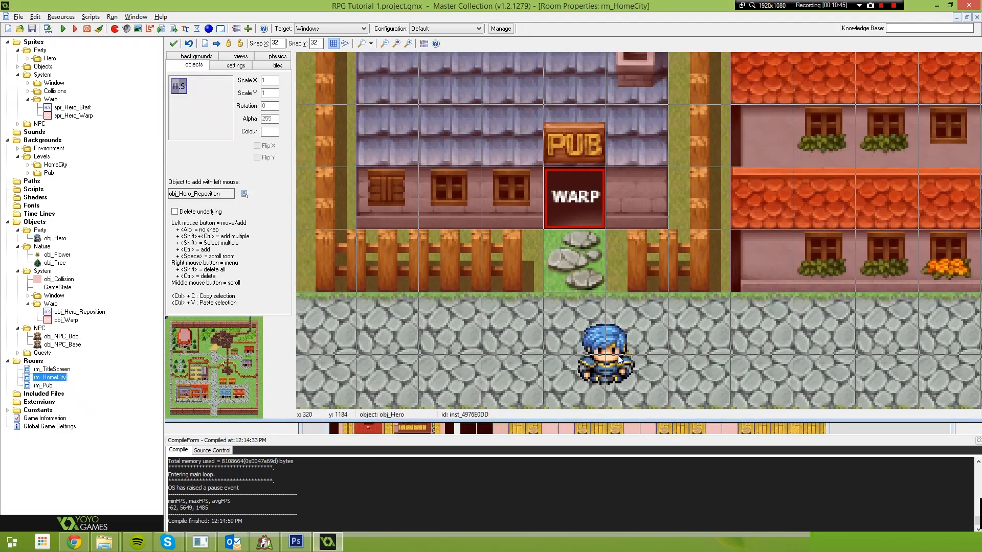
Drag the hero around below the Pub door in rm_HomeCity to read candidate positions.
left_click_drag(605, 348, 542, 348)
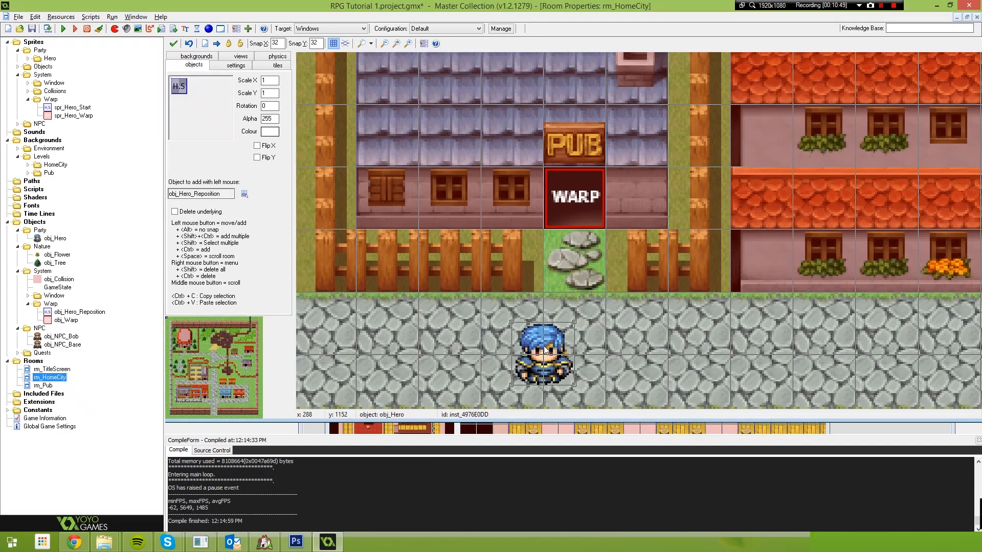
left_click_drag(544, 351, 579, 350)
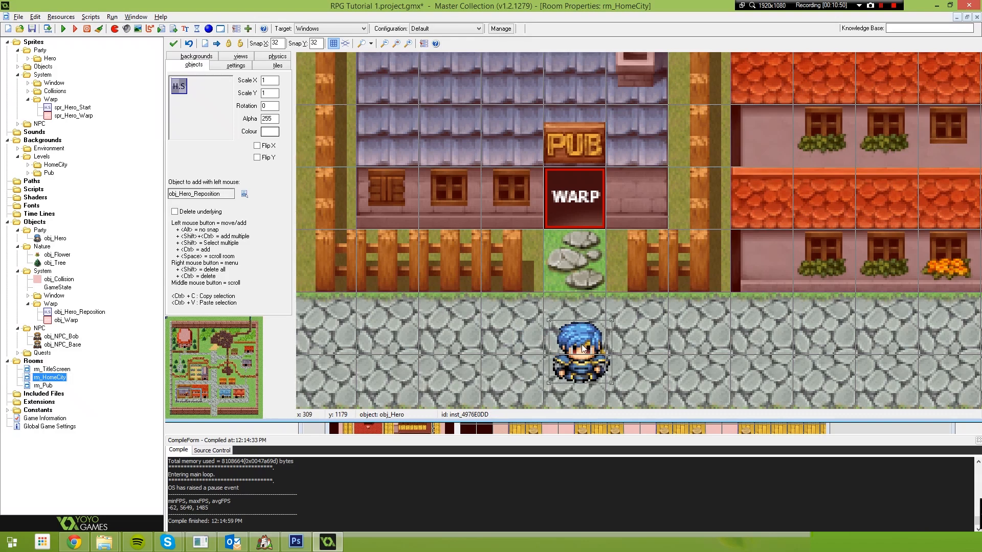
left_click_drag(579, 349, 576, 350)
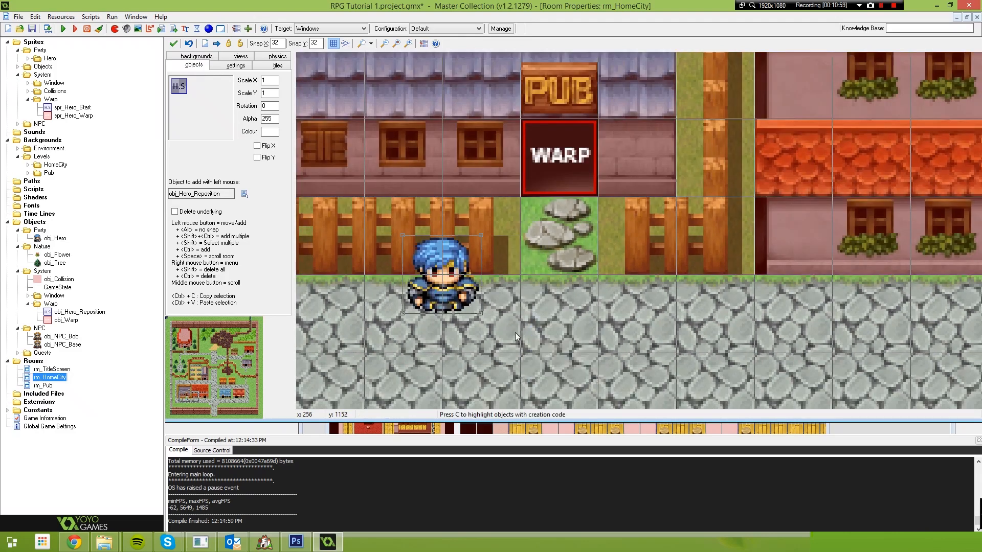
left_click_drag(438, 276, 519, 354)
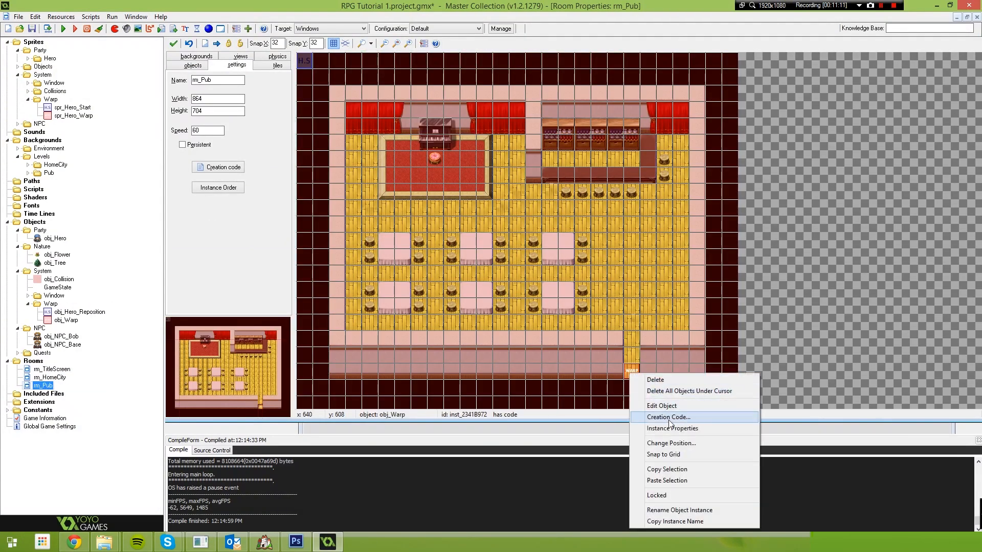
Test-run the game, then set the Pub warp's destination to rm_HomeCity at x 304.
left_click(666, 417)
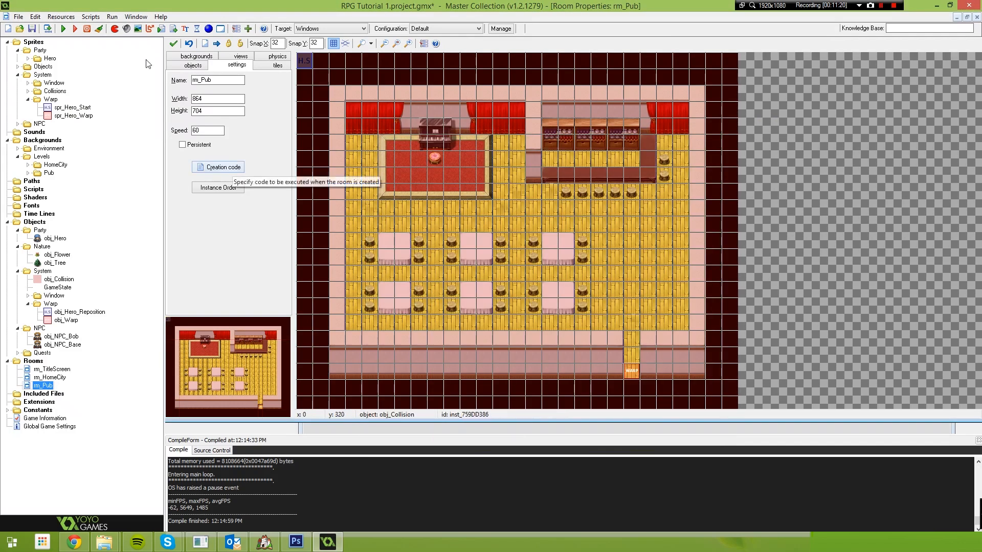
left_click(63, 28)
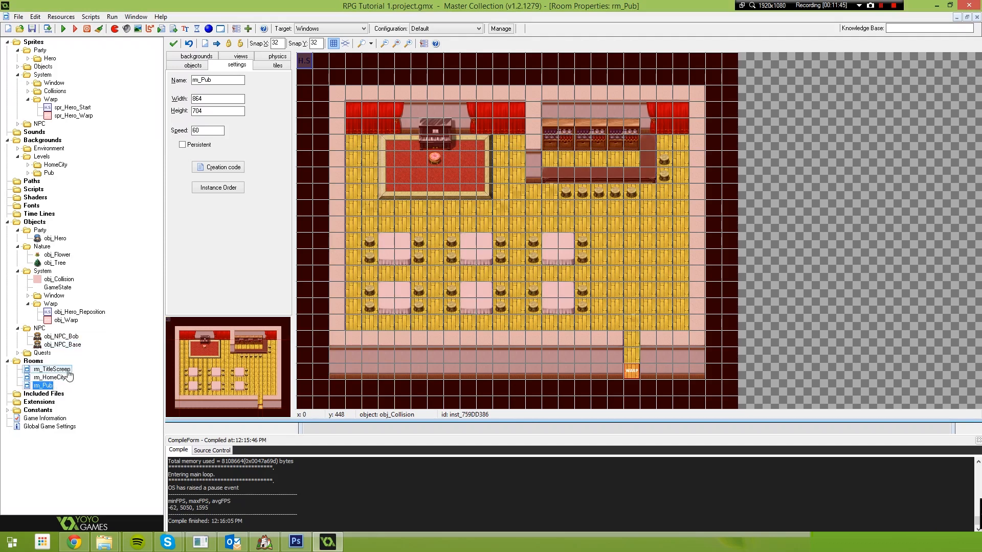
right_click(631, 369)
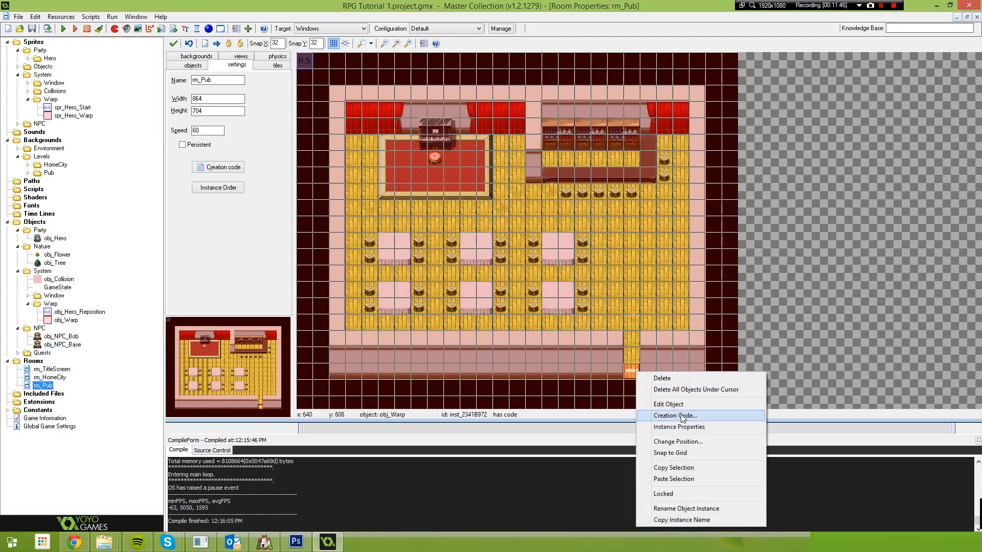
left_click(667, 404)
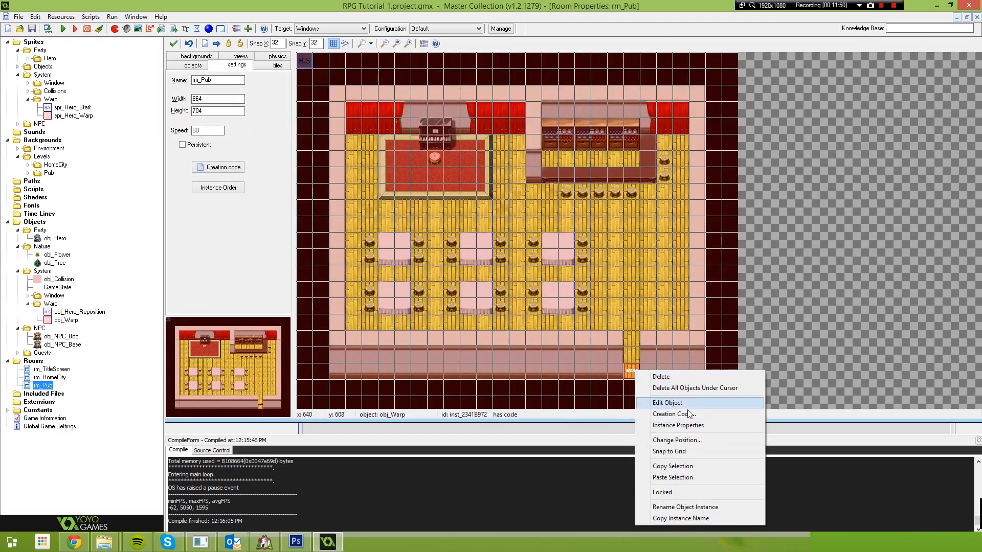
left_click(672, 413)
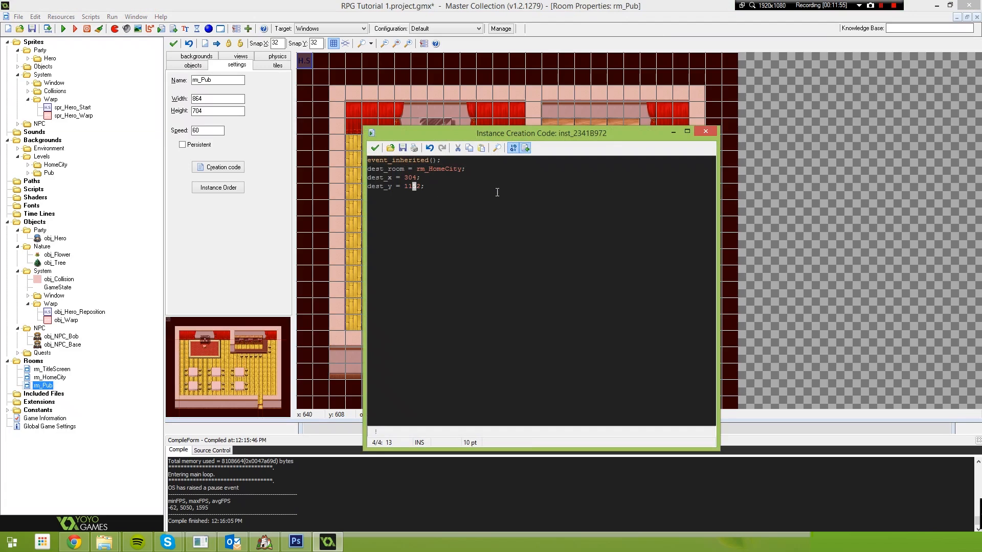
mouse_move(553, 185)
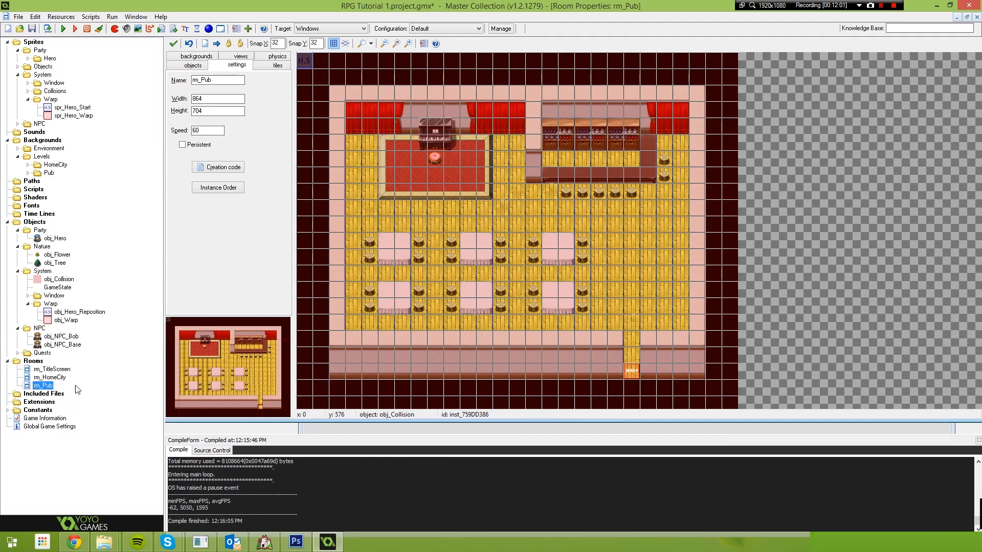
double_click(50, 377)
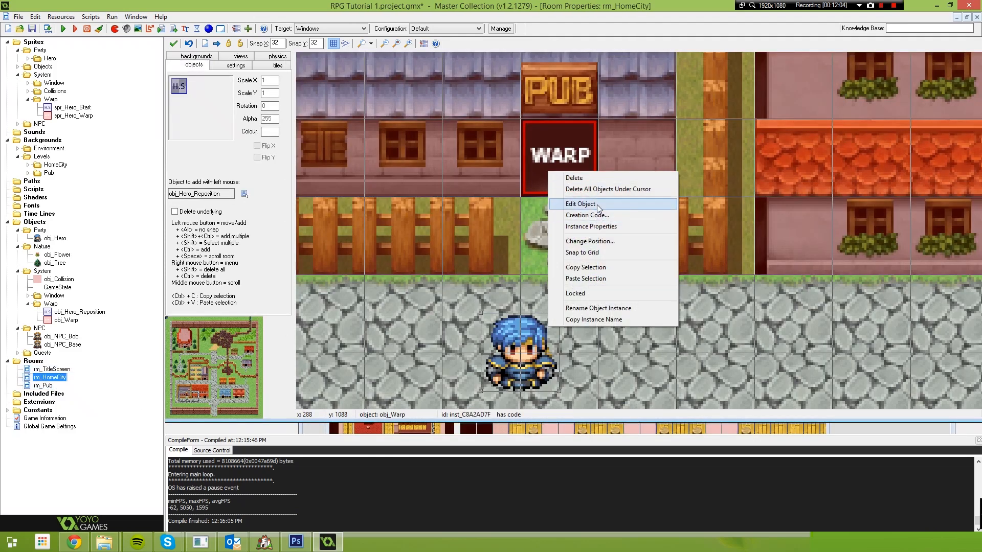
Set the town warp's creation code to dest_room rm_Pub, dest_x 640, dest_y 576.
left_click(579, 203)
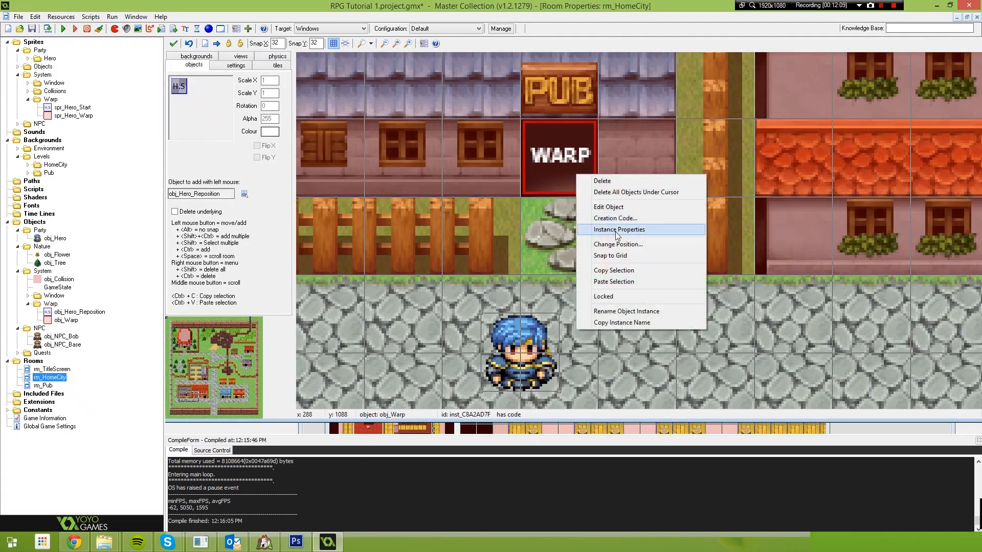
left_click(618, 229)
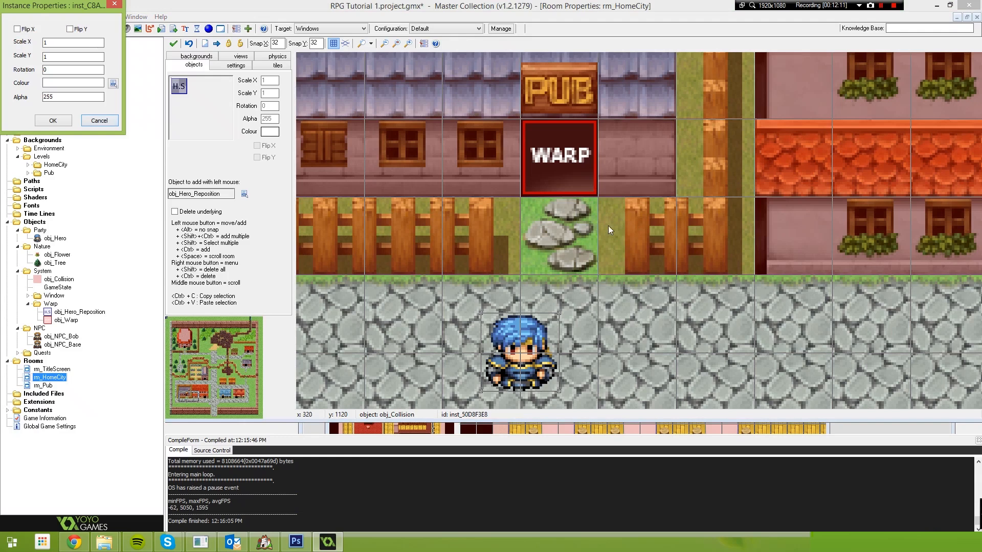
right_click(557, 157)
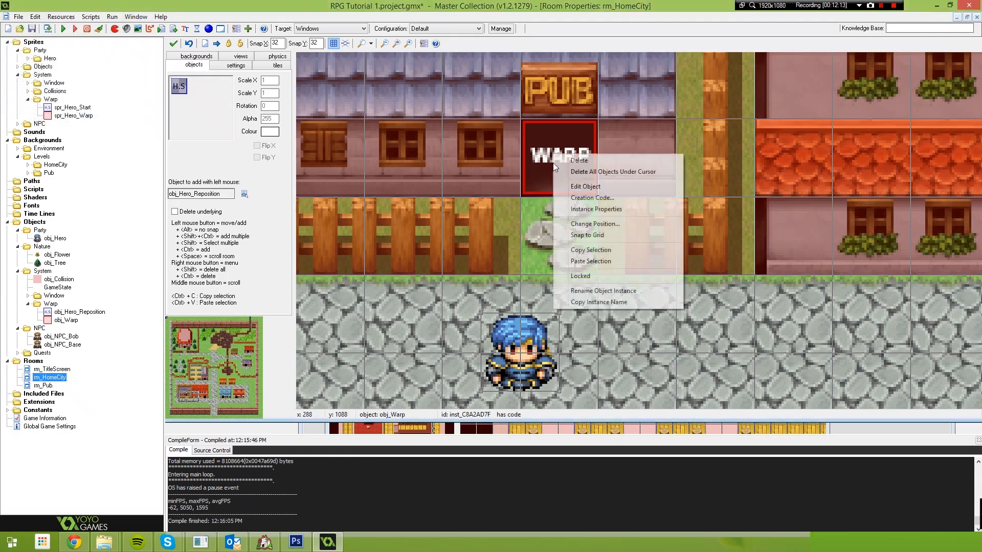
left_click(591, 197)
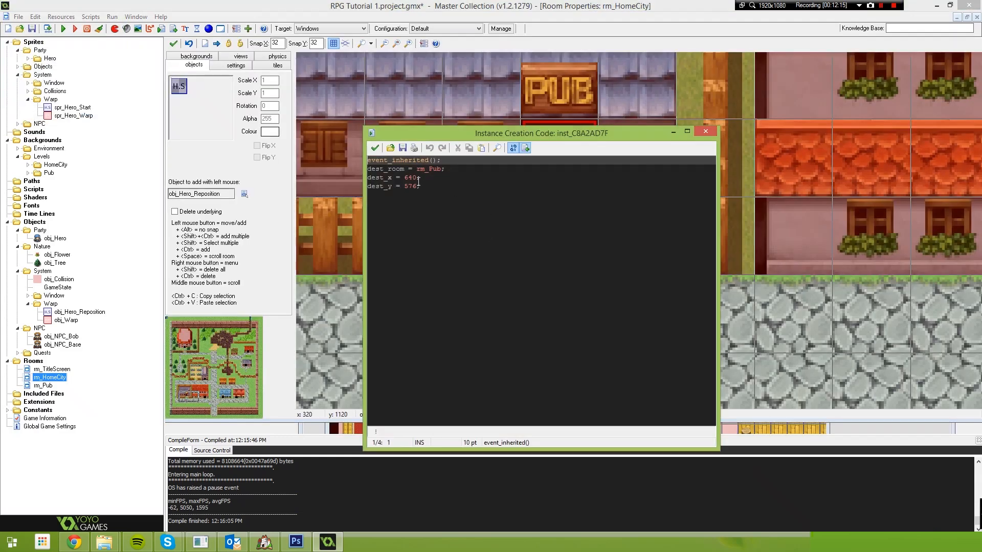
key("Backspace")
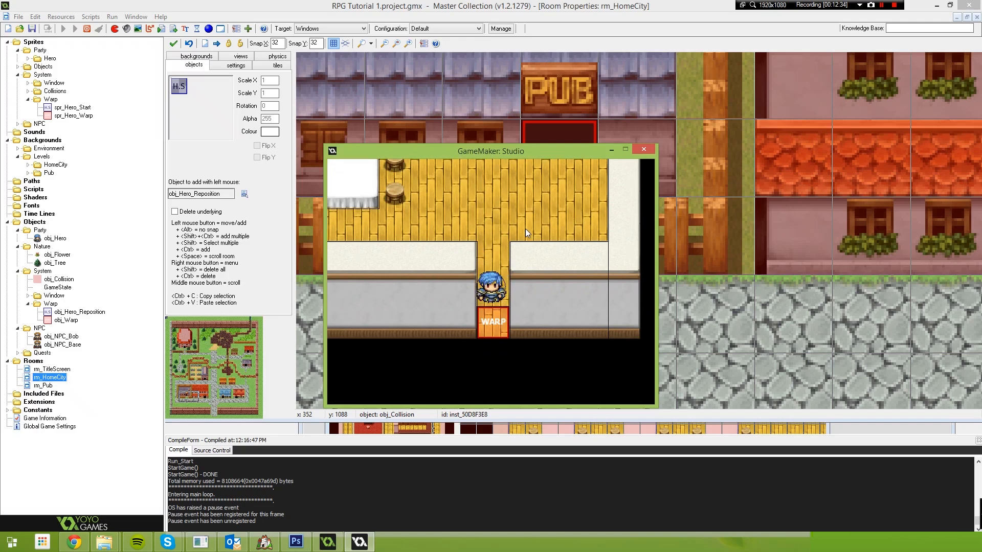
mouse_move(592, 202)
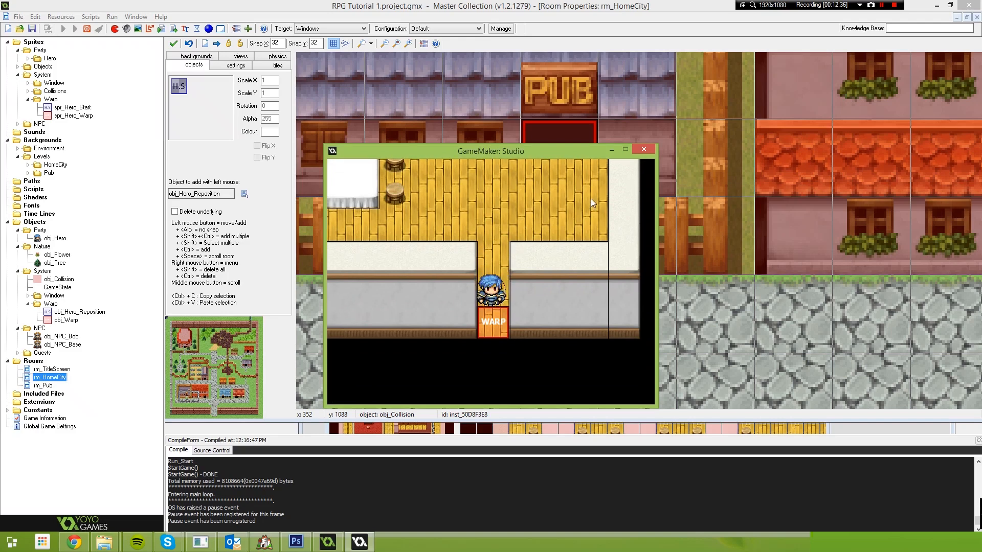
End the test run and recheck the Pub warp door's creation code in rm_Pub.
left_click(643, 149)
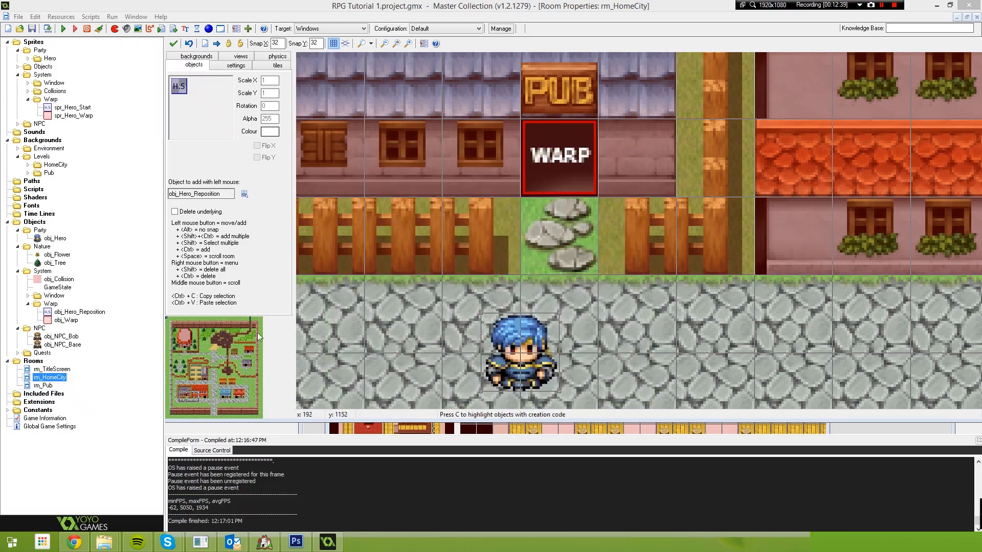
double_click(44, 385)
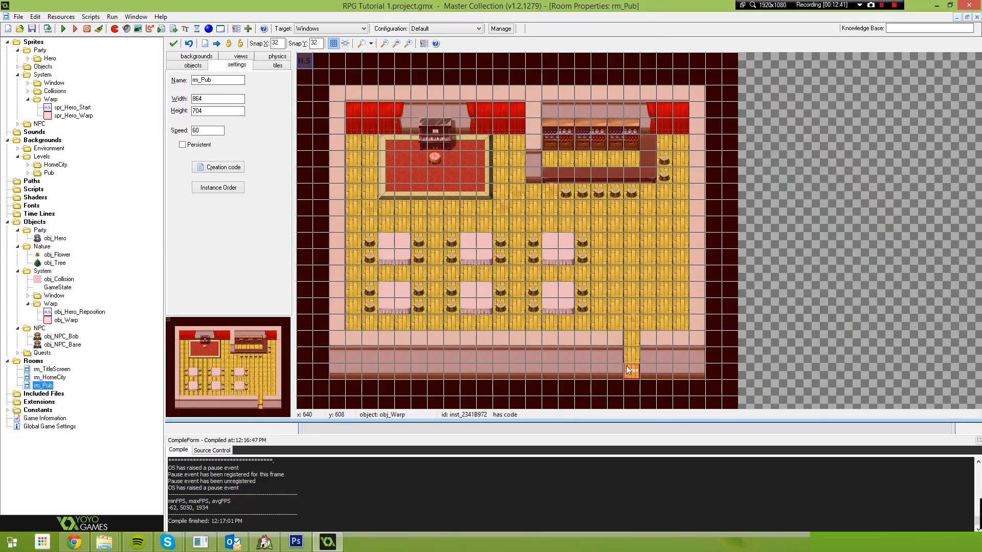
double_click(631, 370)
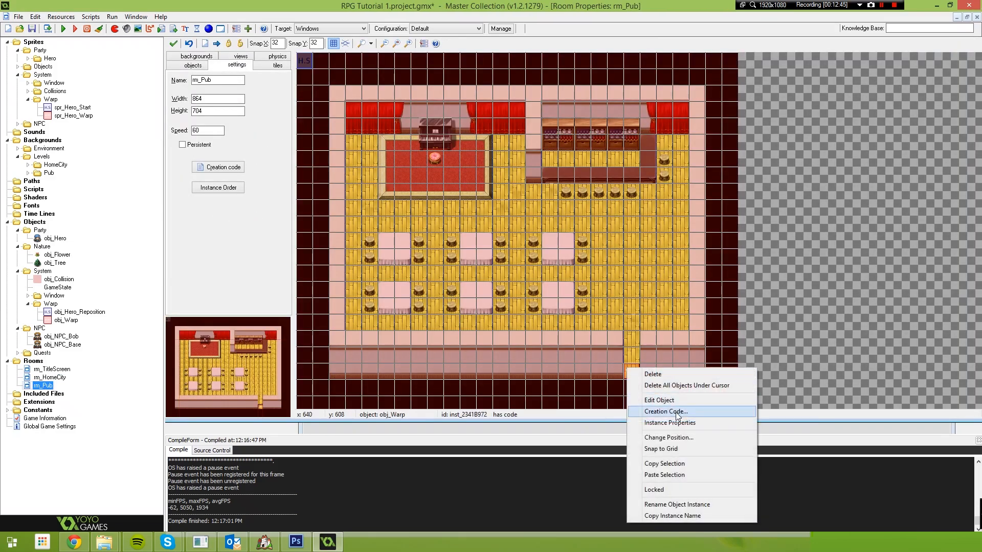
left_click(664, 411)
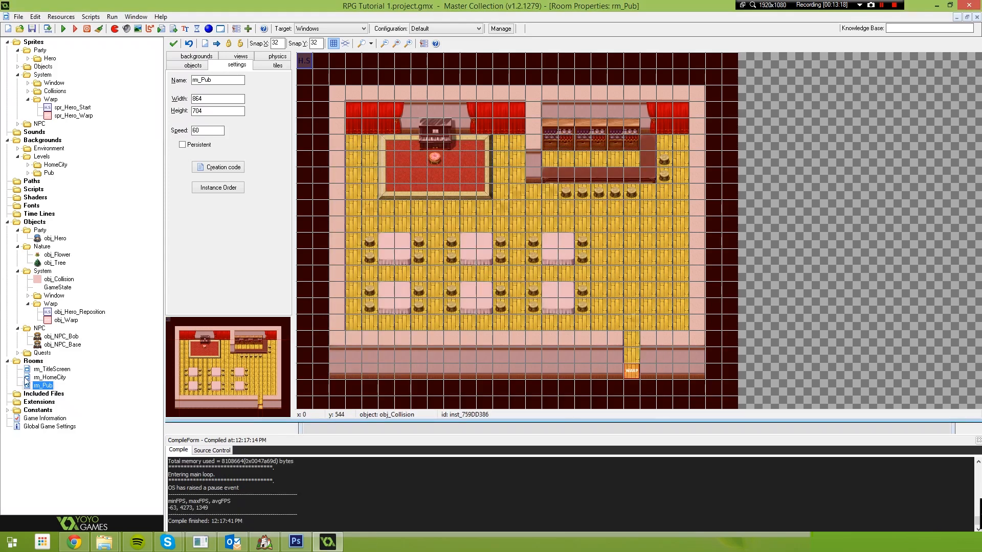
double_click(49, 377)
type("c")
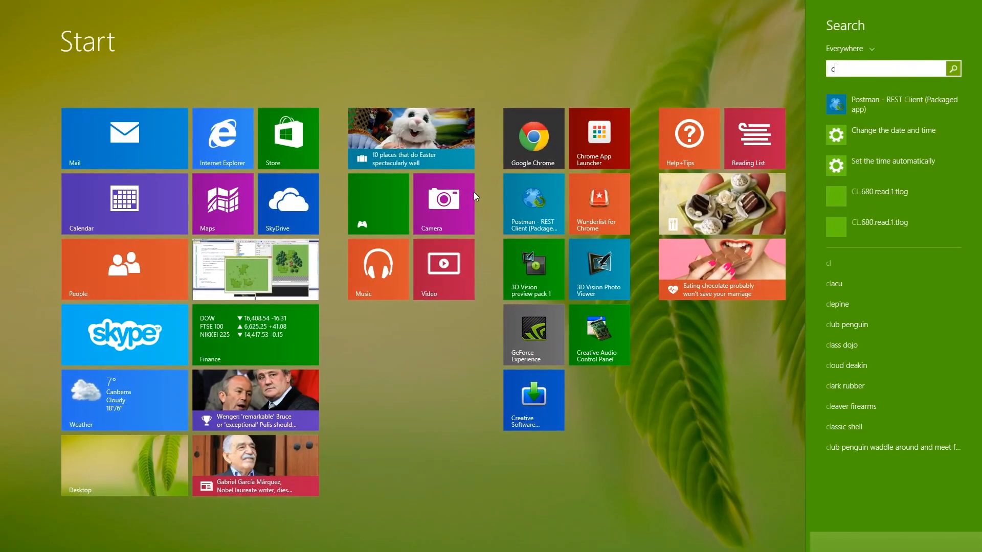
Leave Start search, confirm the hero arrives in town below the pub warp, and close the game.
left_click(265, 541)
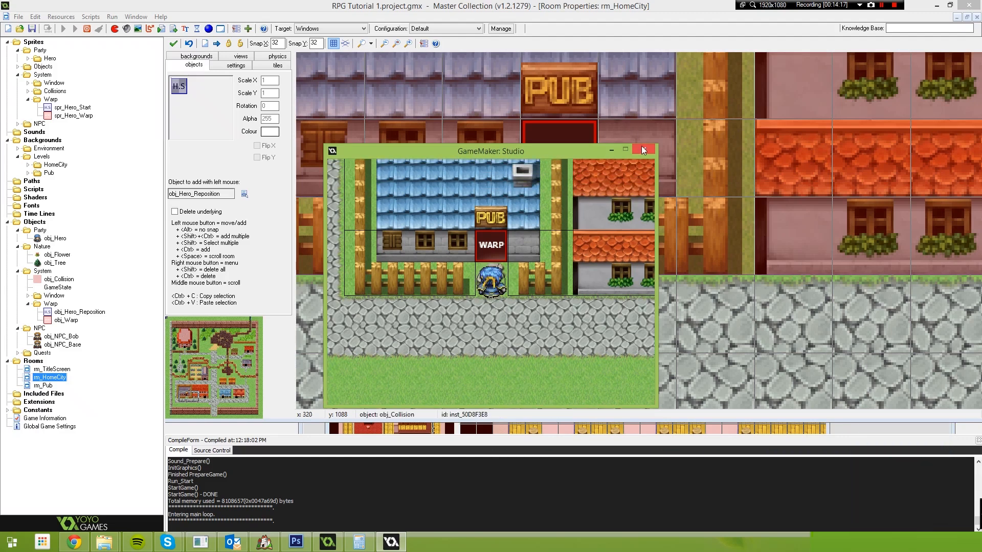
left_click(641, 150)
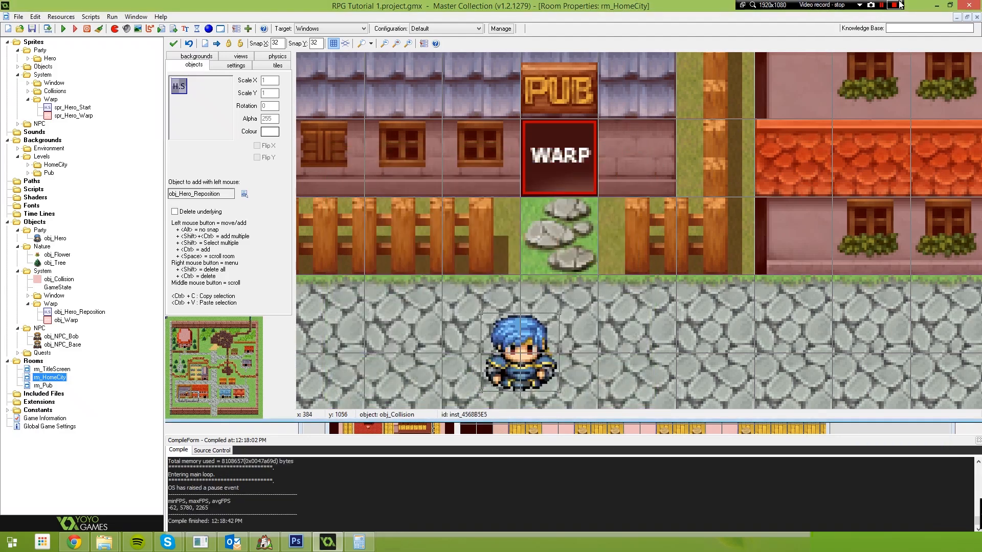